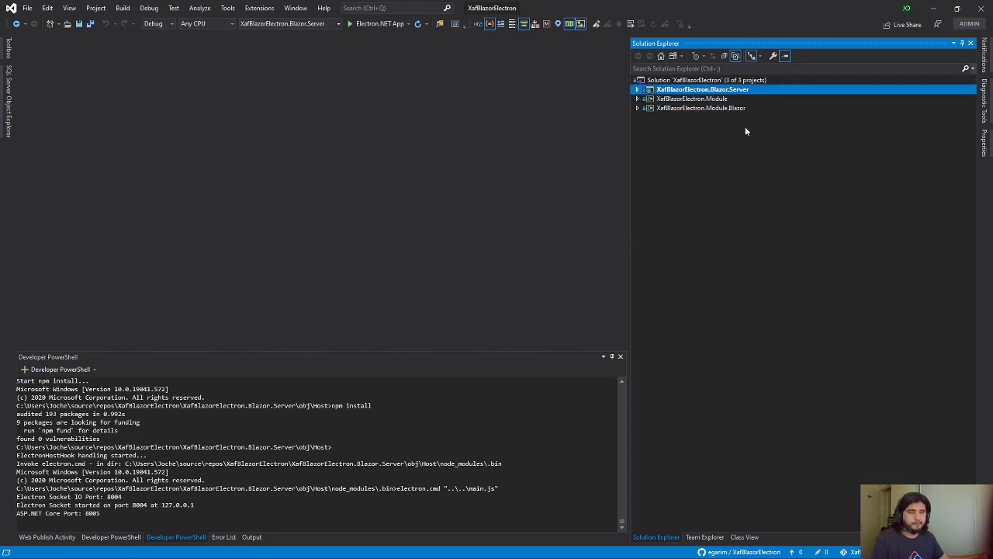
# Open DomainObject1.cs and BlazorApplication.cs from the Module project, review them, and close them.
pyautogui.click(638, 99)
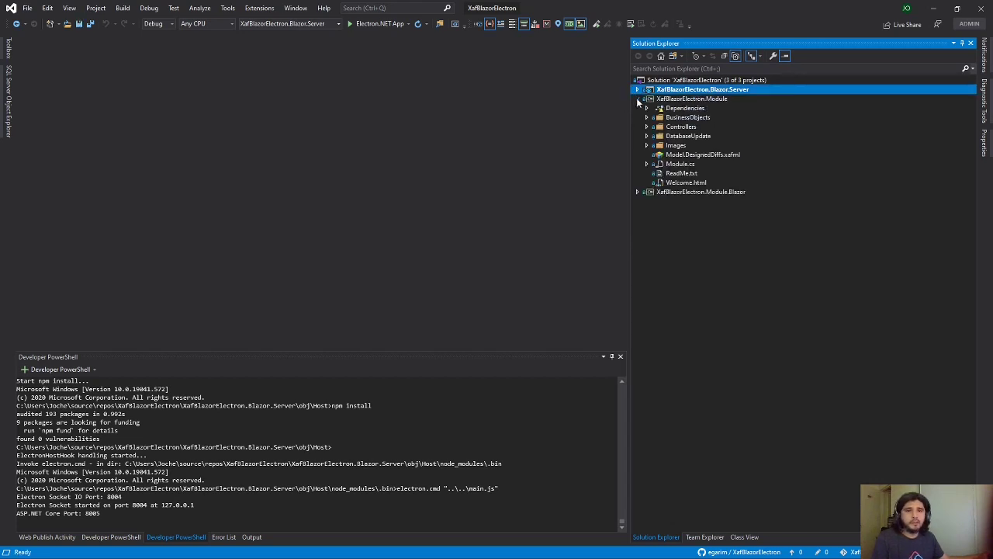
pyautogui.doubleClick(699, 126)
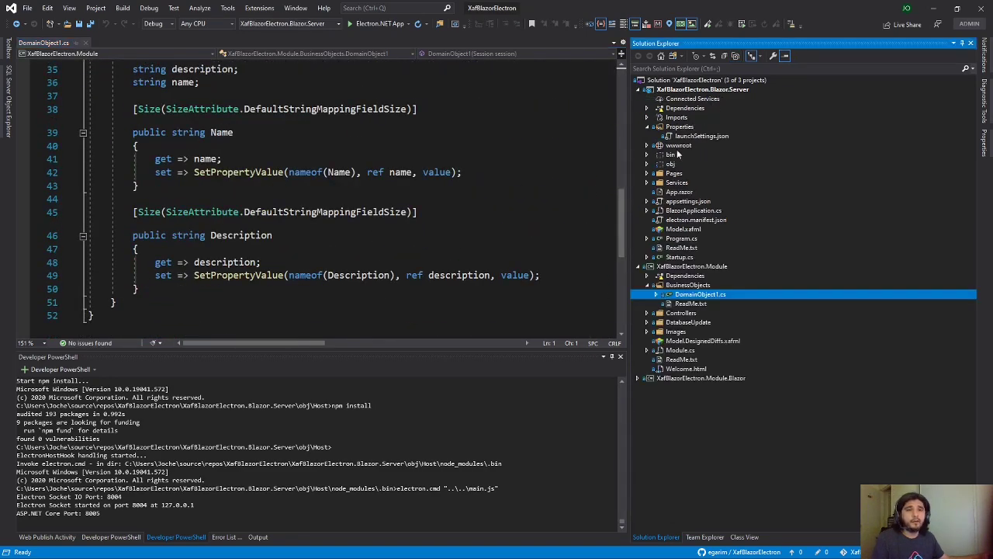
pyautogui.rightClick(694, 210)
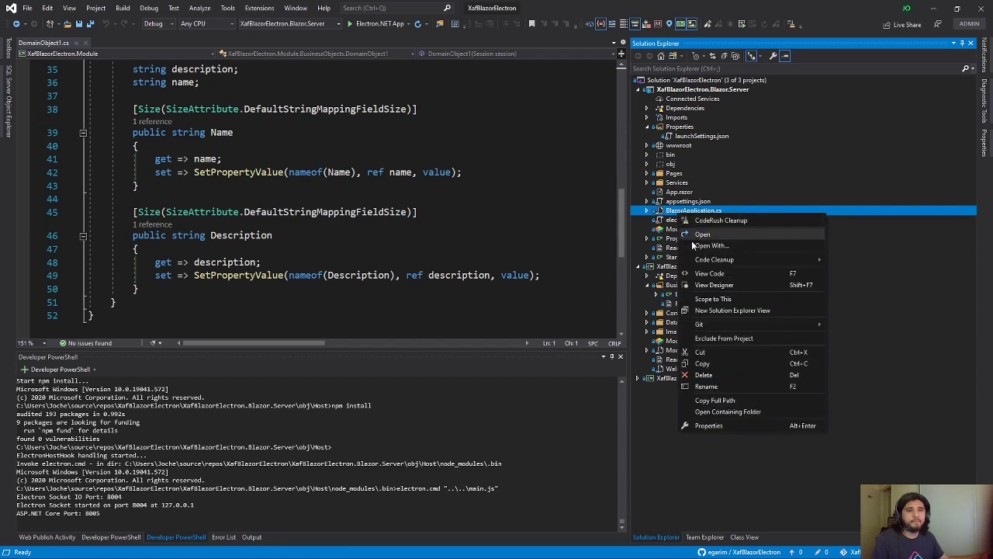
pyautogui.click(703, 233)
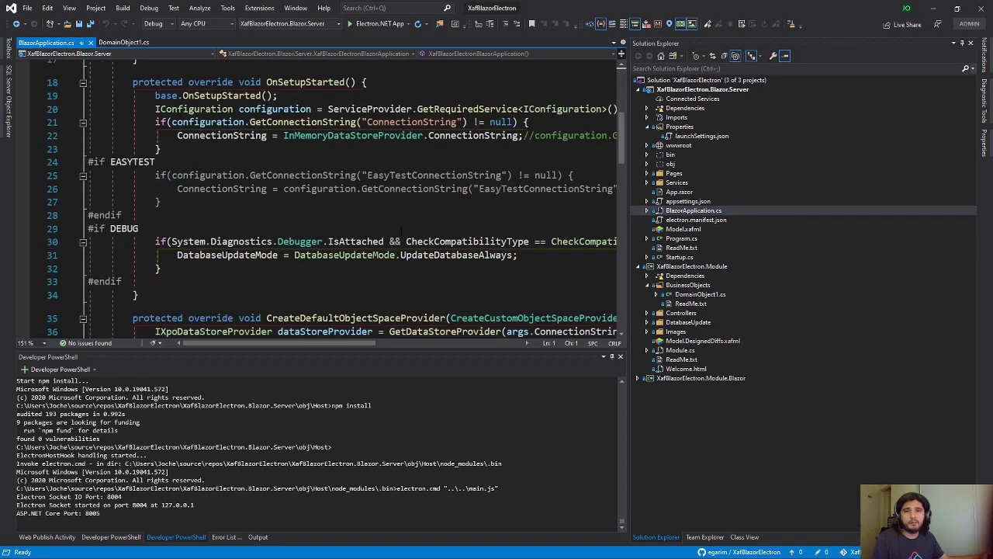
pyautogui.doubleClick(473, 135)
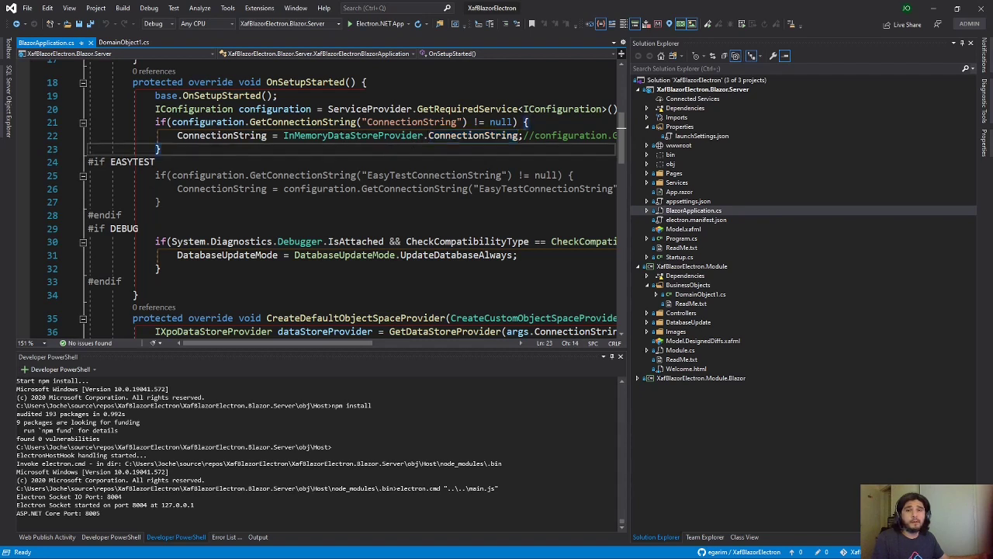
pyautogui.doubleClick(353, 135)
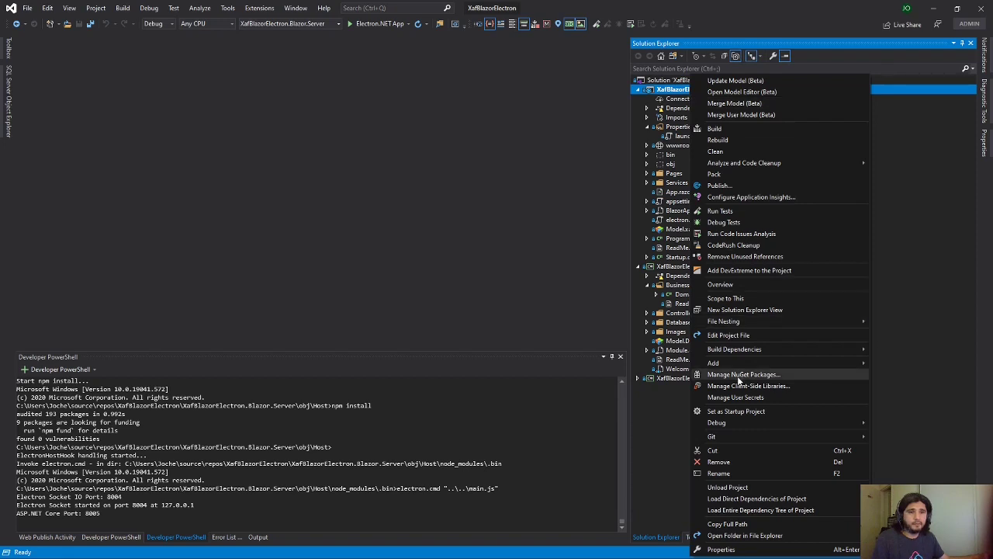
# Check the server project's installed NuGet packages for ElectronNET.API 9.31.2, then close the package manager.
pyautogui.click(310, 264)
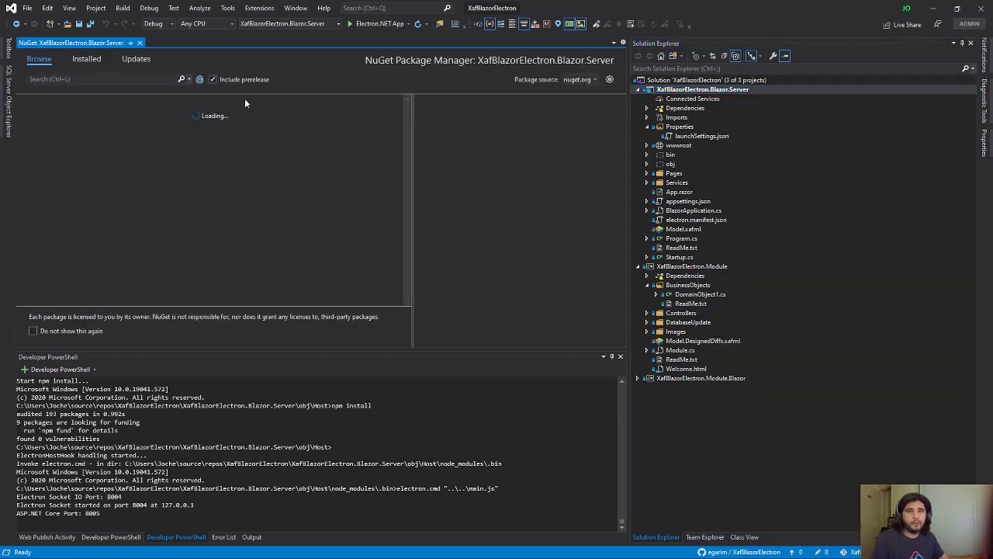
pyautogui.click(86, 58)
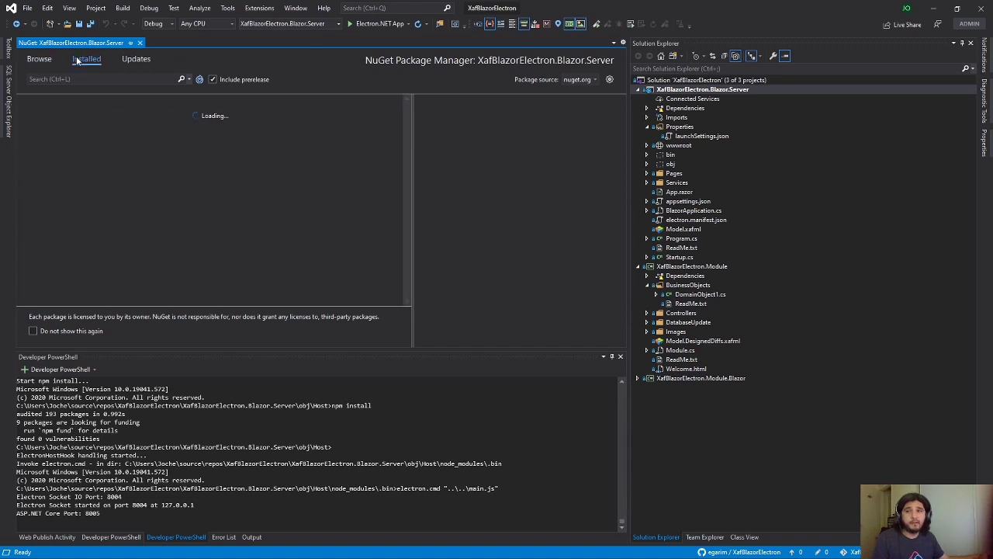
pyautogui.click(86, 58)
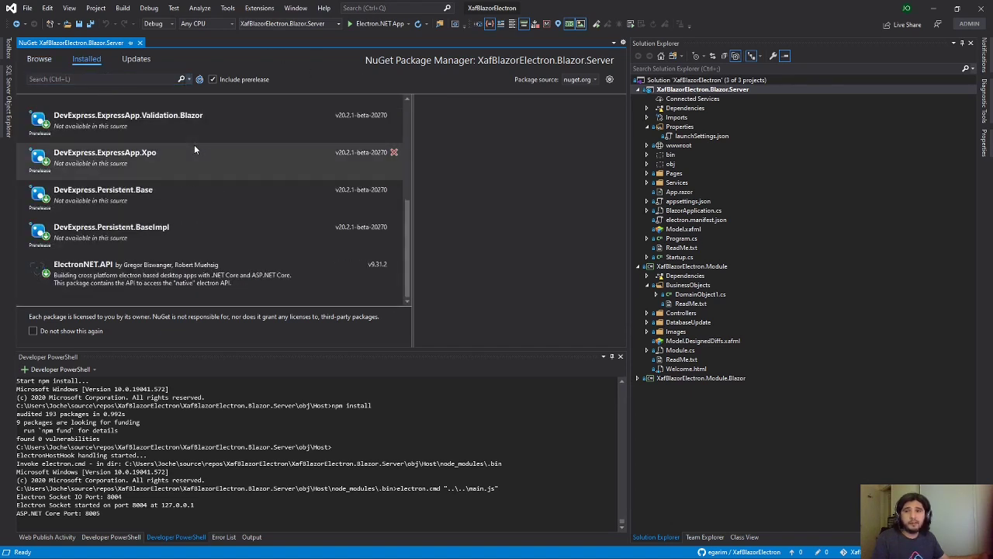
pyautogui.moveTo(220, 272)
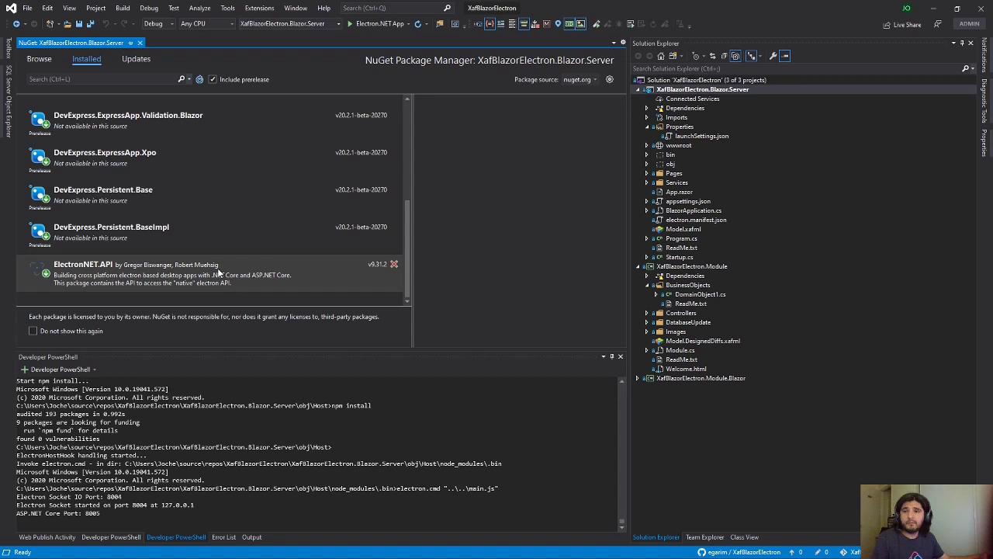
pyautogui.click(84, 264)
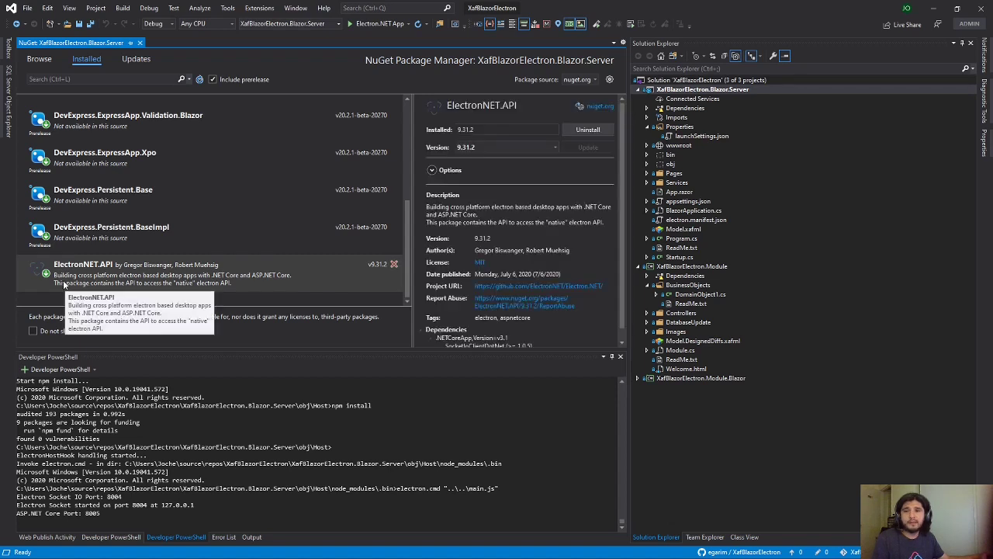
pyautogui.moveTo(109, 275)
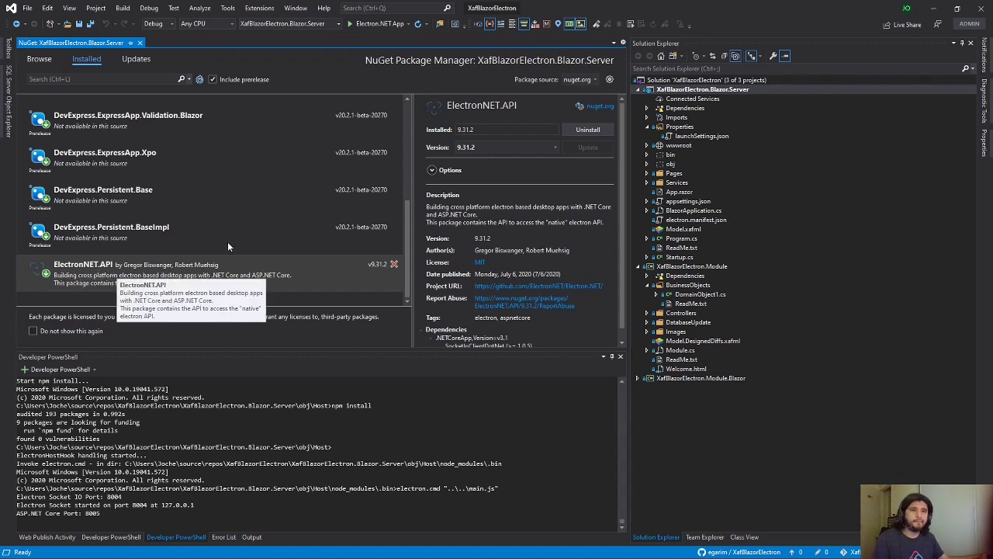
pyautogui.moveTo(710, 111)
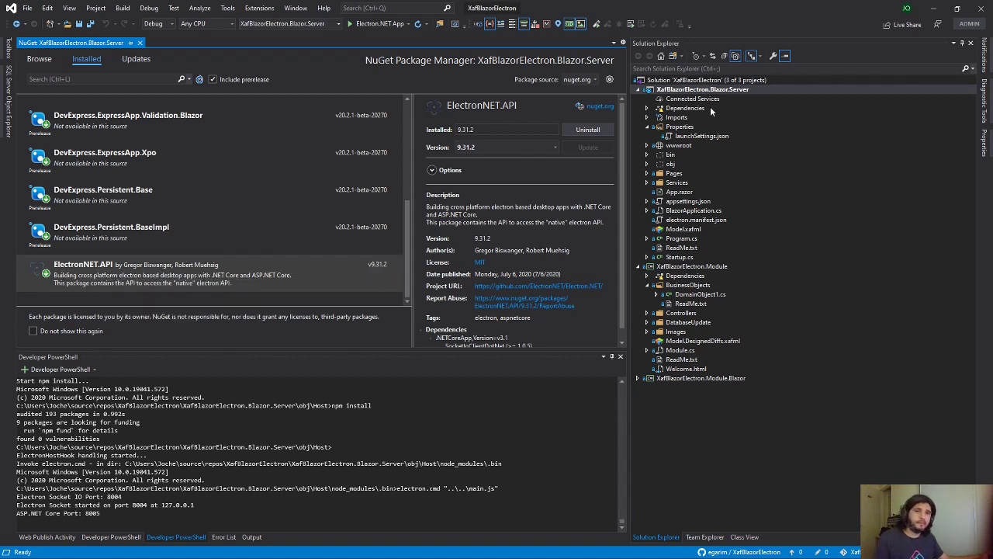
pyautogui.click(701, 89)
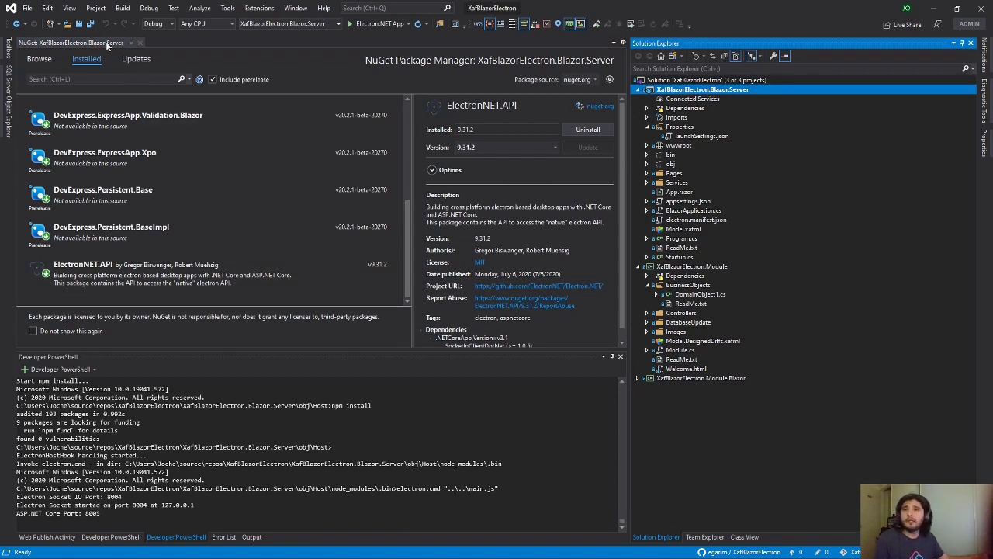
pyautogui.click(140, 43)
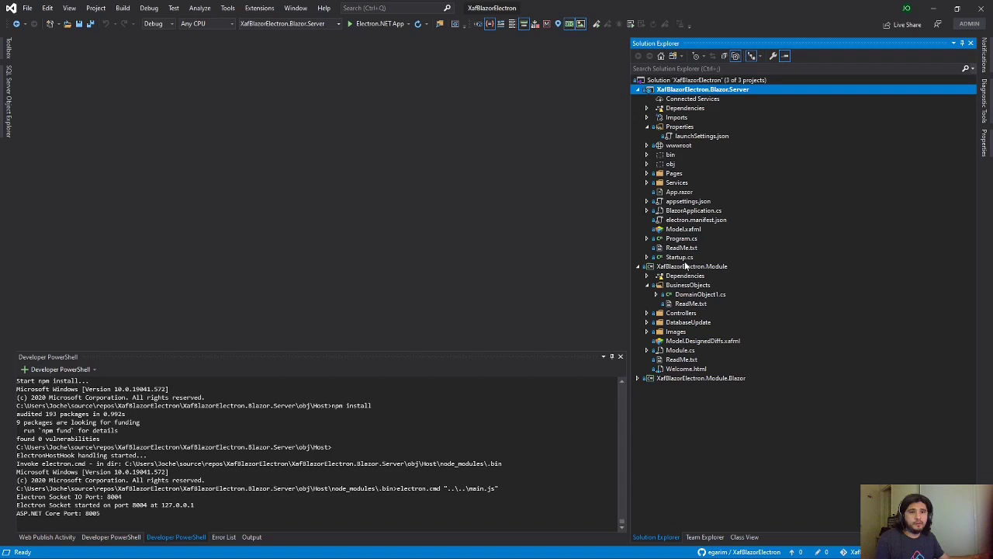
# Open Startup.cs and scroll to the Task.Run CreateWindowAsync call in Configure.
pyautogui.click(679, 257)
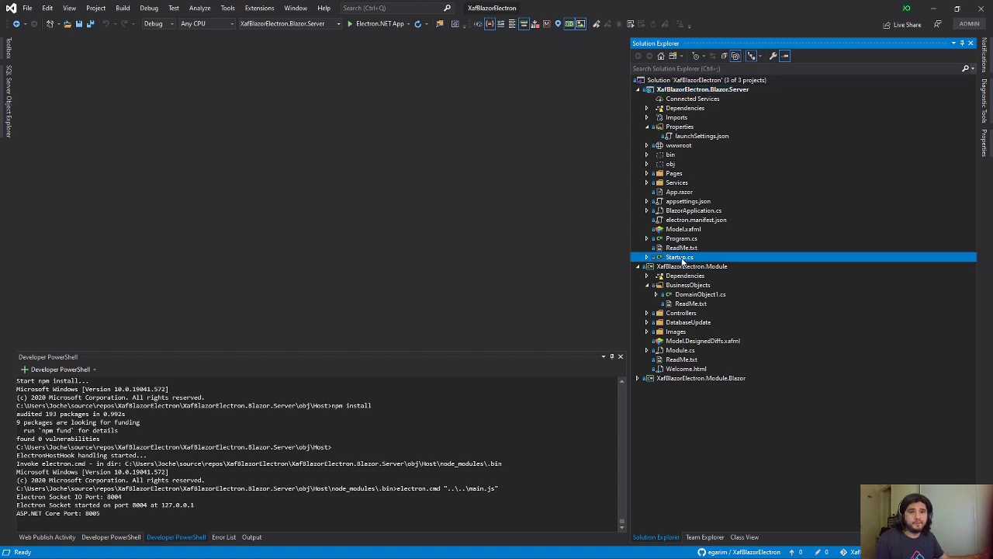
pyautogui.doubleClick(679, 257)
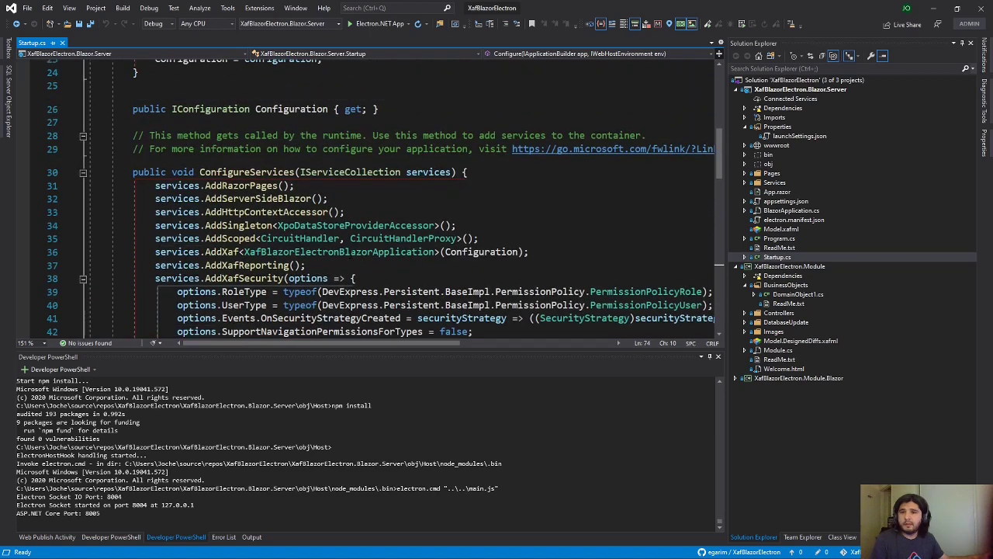
pyautogui.scroll(-3)
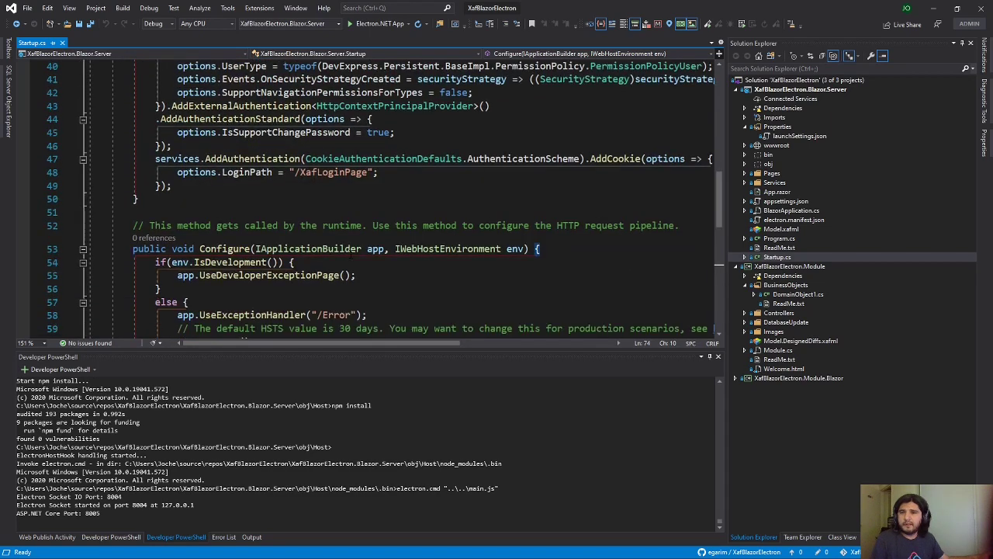
pyautogui.scroll(-3)
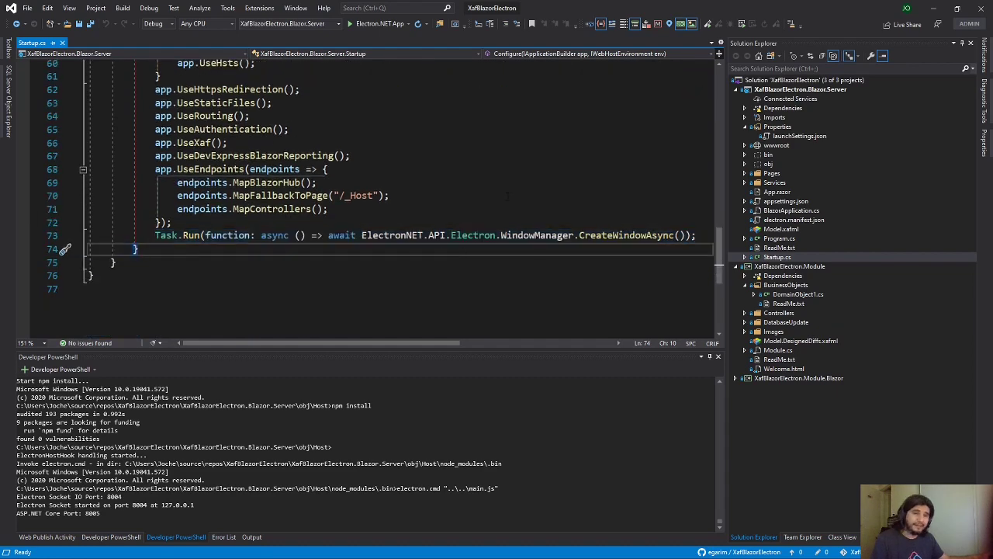
pyautogui.click(779, 239)
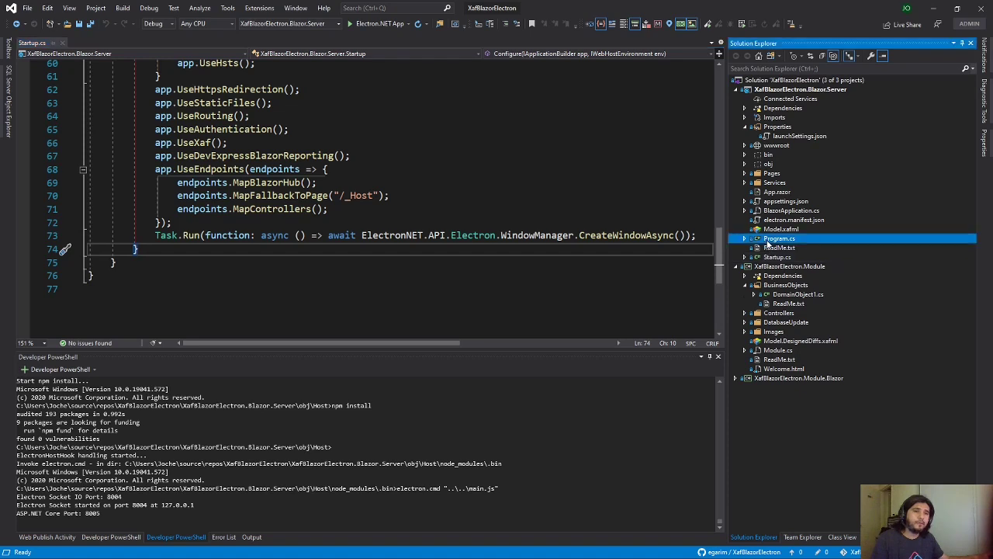
# Open Program.cs and highlight webBuilder.UseElectron(args) in CreateHostBuilder.
pyautogui.doubleClick(779, 239)
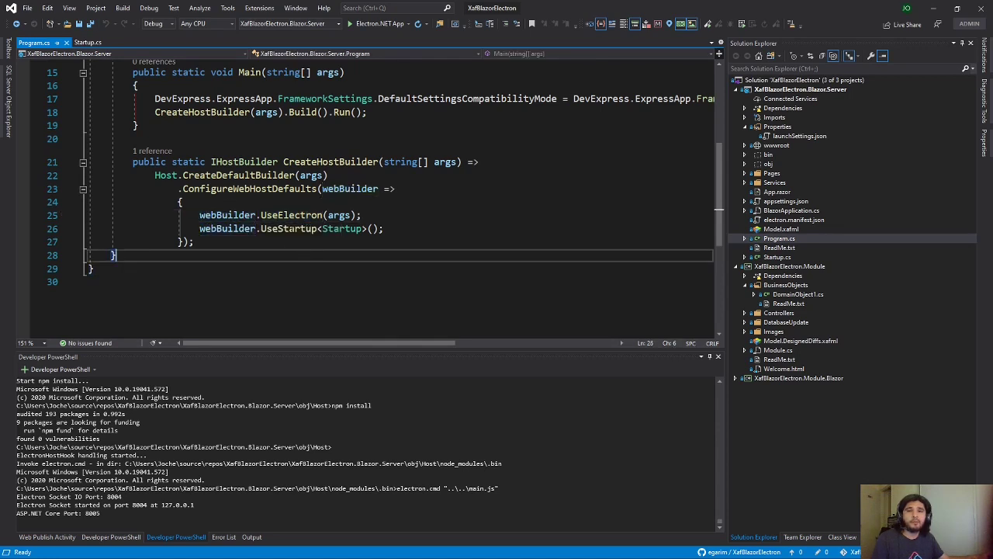
pyautogui.doubleClick(339, 215)
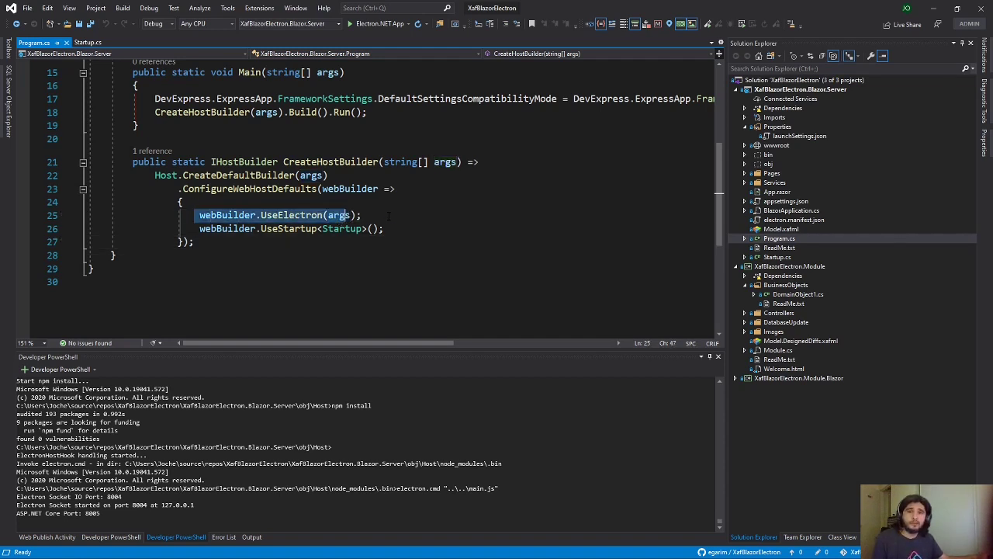
pyautogui.click(88, 42)
pyautogui.write('dotnet tool install --global ElectronNet.CLI')
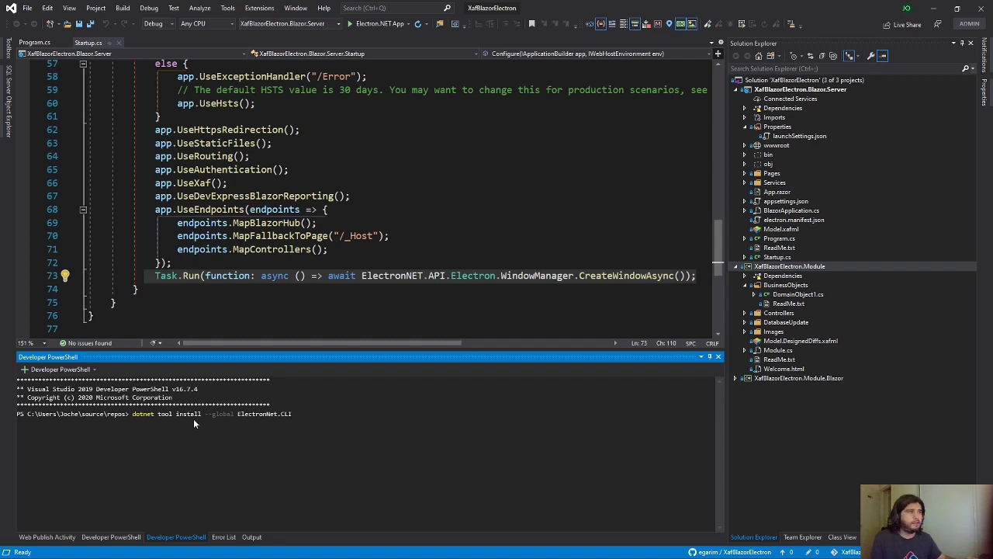
pyautogui.moveTo(134, 420)
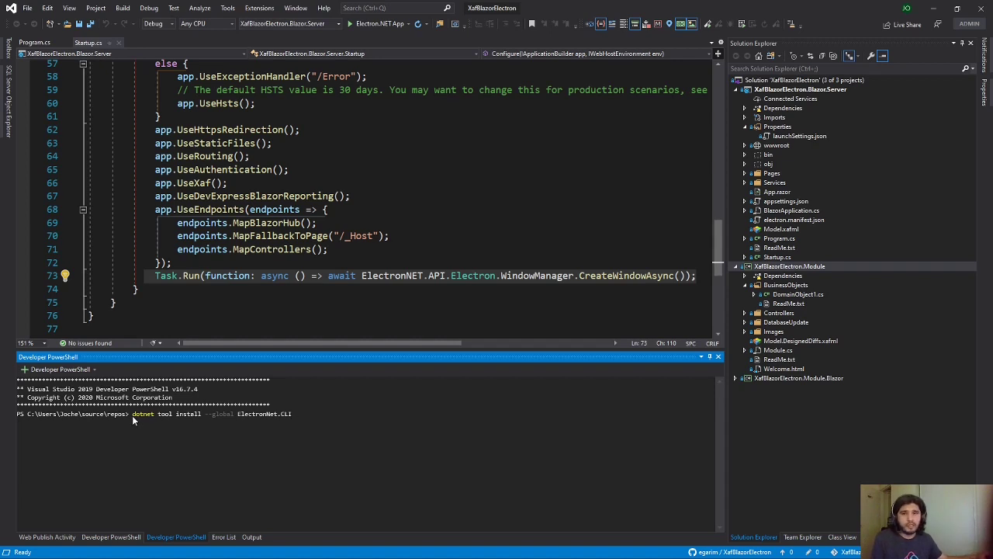
pyautogui.moveTo(440, 434)
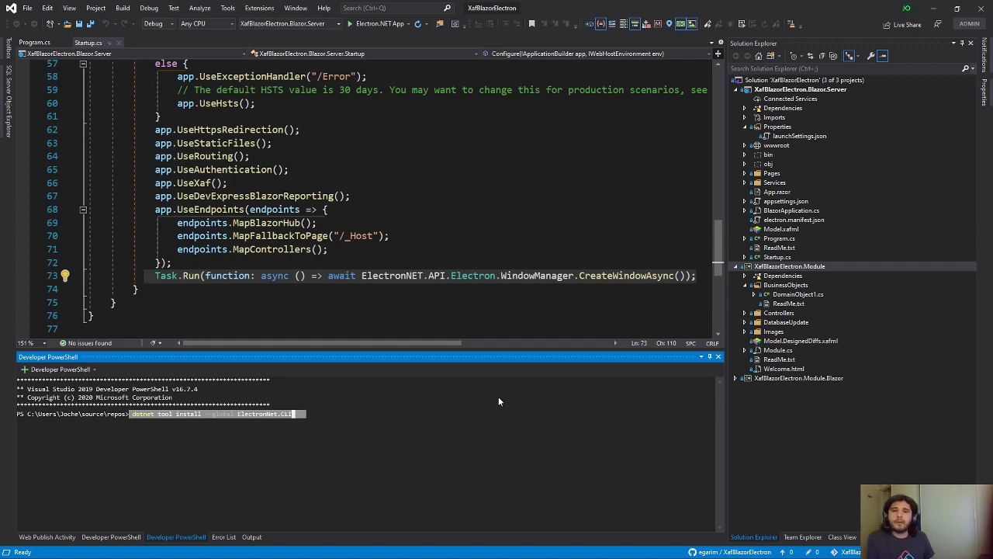
pyautogui.moveTo(282, 447)
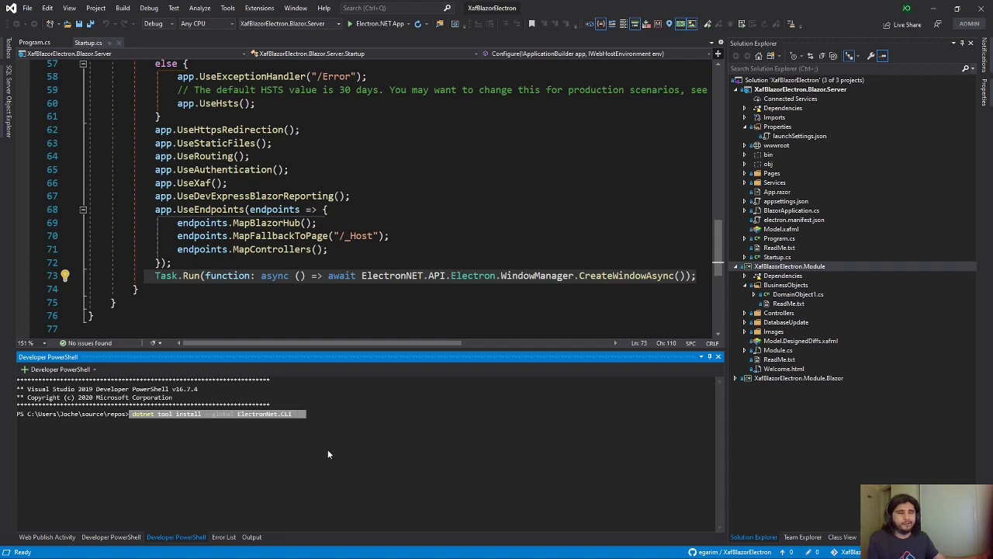
pyautogui.moveTo(333, 448)
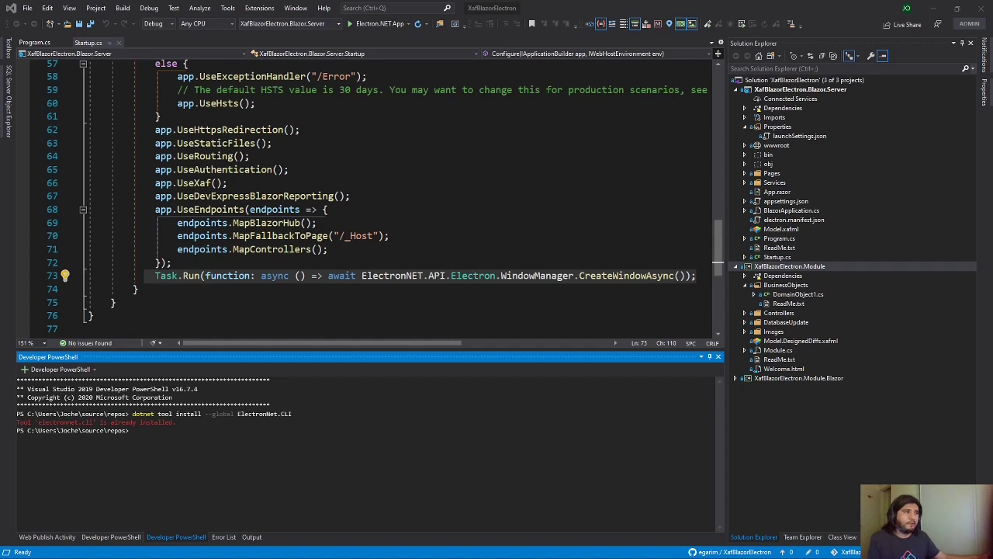
pyautogui.moveTo(438, 481)
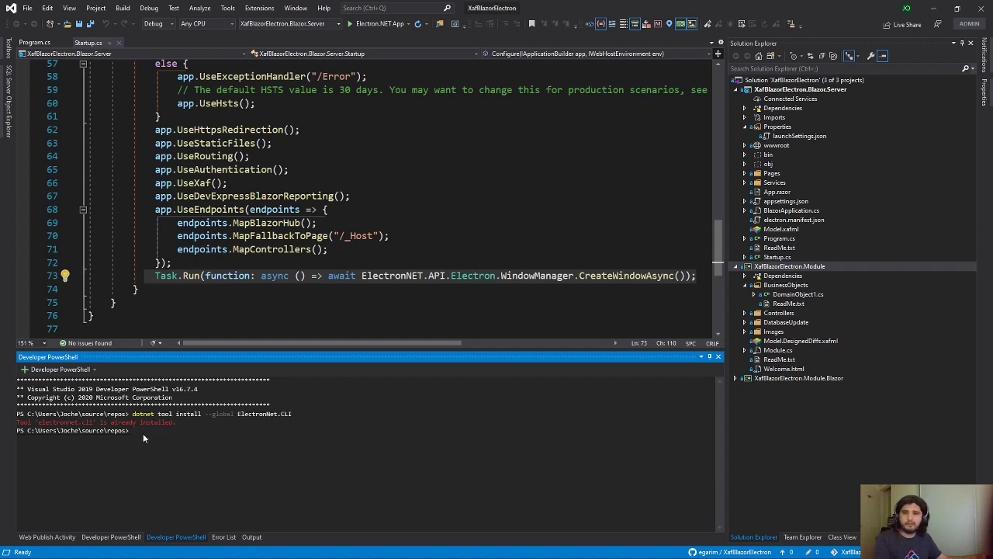
# Install ElectronNET.CLI globally in Developer PowerShell; the output says it is already installed.
pyautogui.write('electronize init')
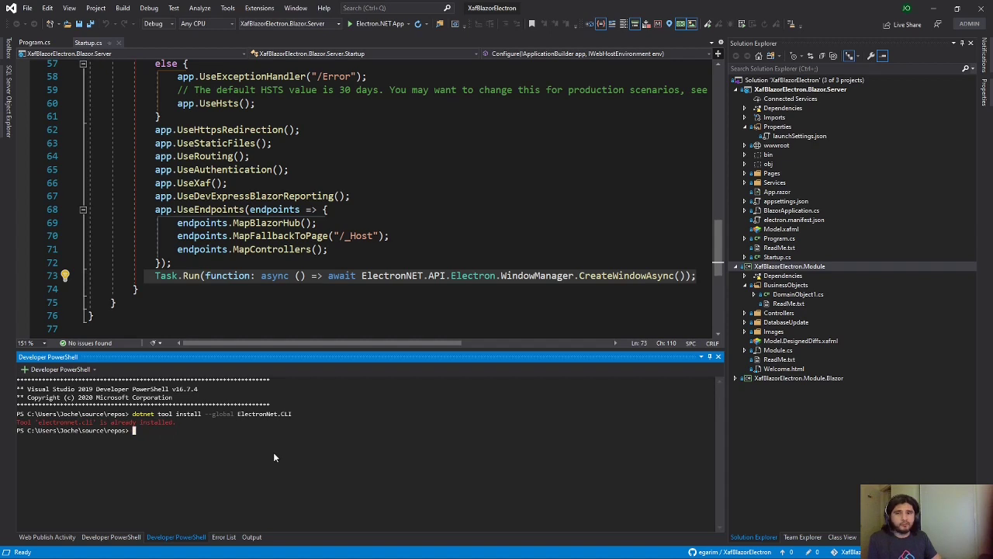
pyautogui.moveTo(33, 438)
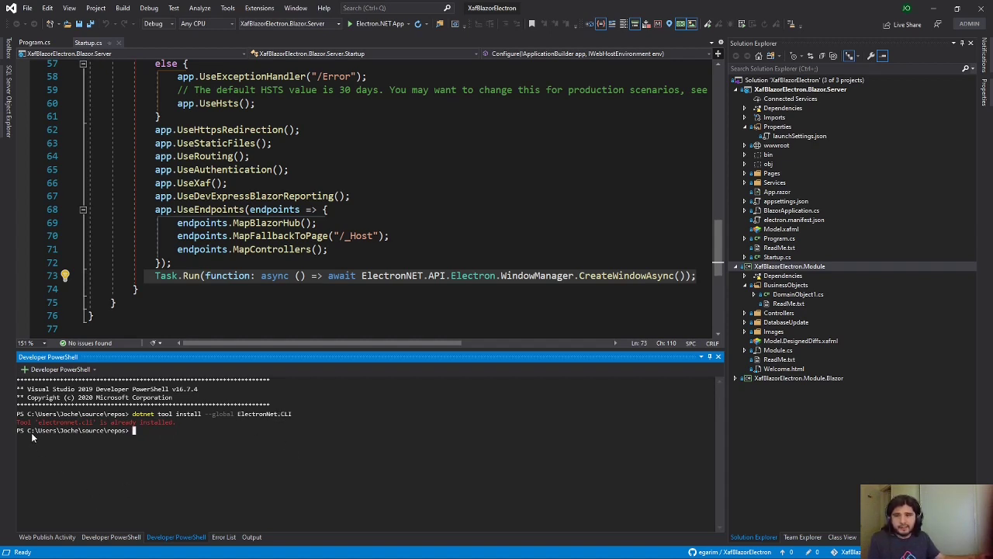
pyautogui.moveTo(93, 439)
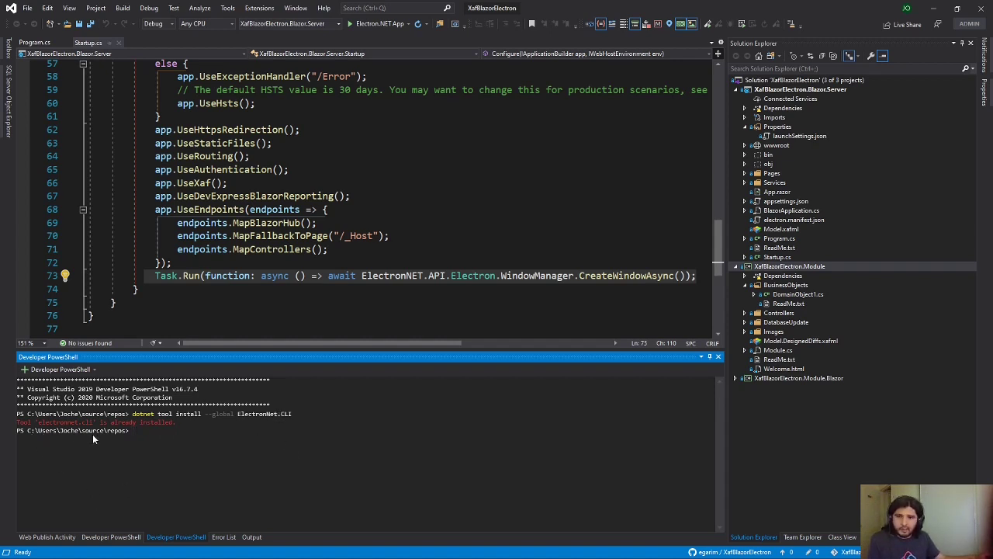
# Change into the XafBlazorElectron.Blazor.Server folder and run electronize init.
pyautogui.click(801, 89)
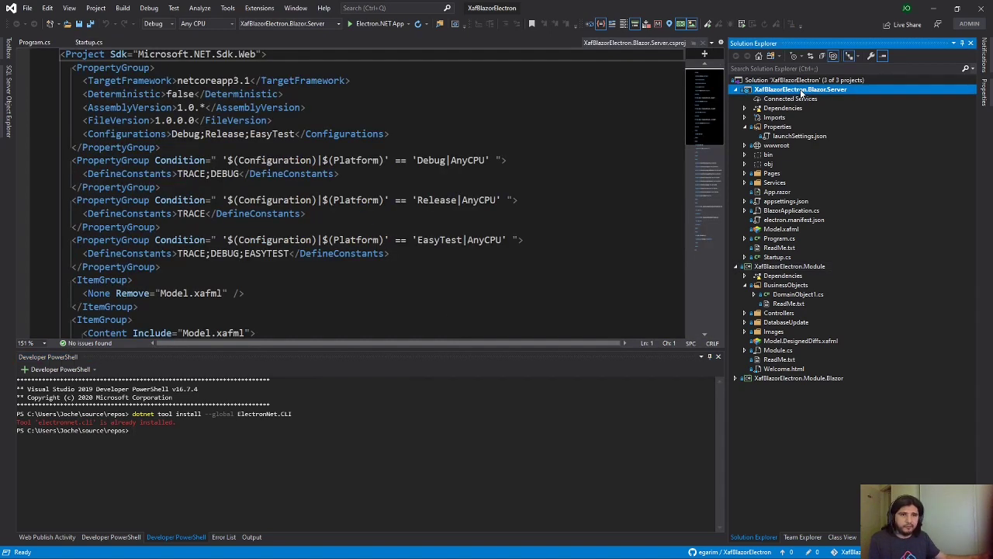
pyautogui.rightClick(800, 88)
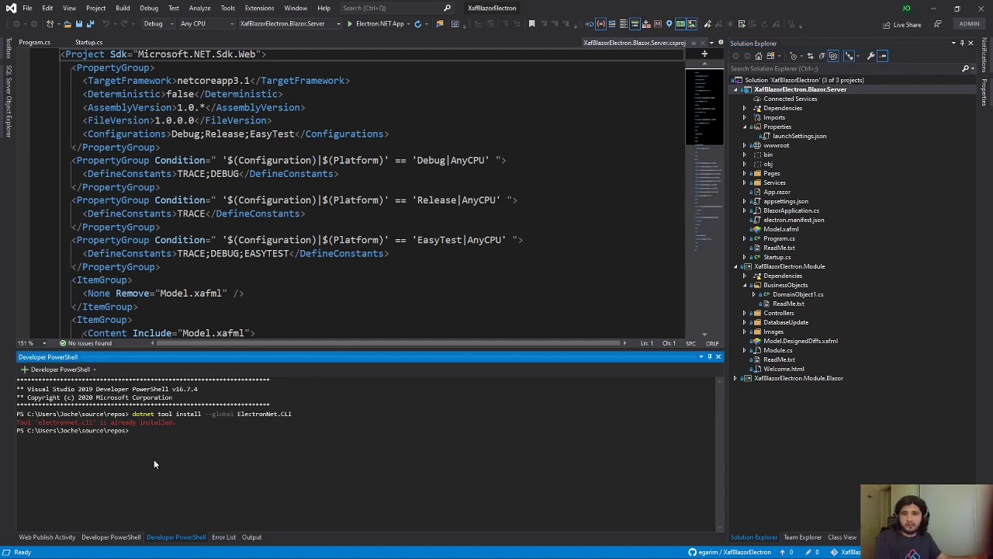
pyautogui.write('cd C:\\Users\\Joche\\source\\repos\\XafBlazorElectron\\XafBlazorElectron.Blazor.Server')
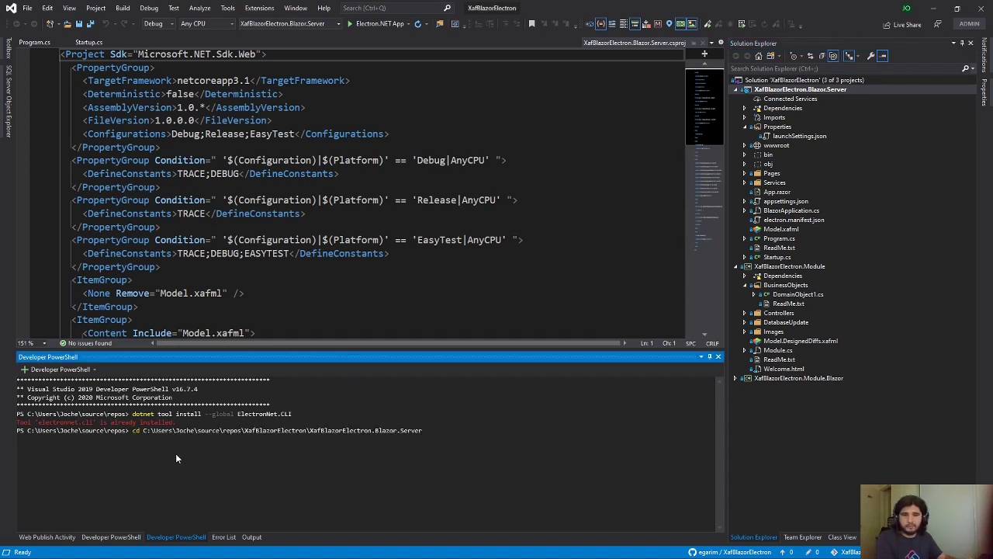
pyautogui.write('cle')
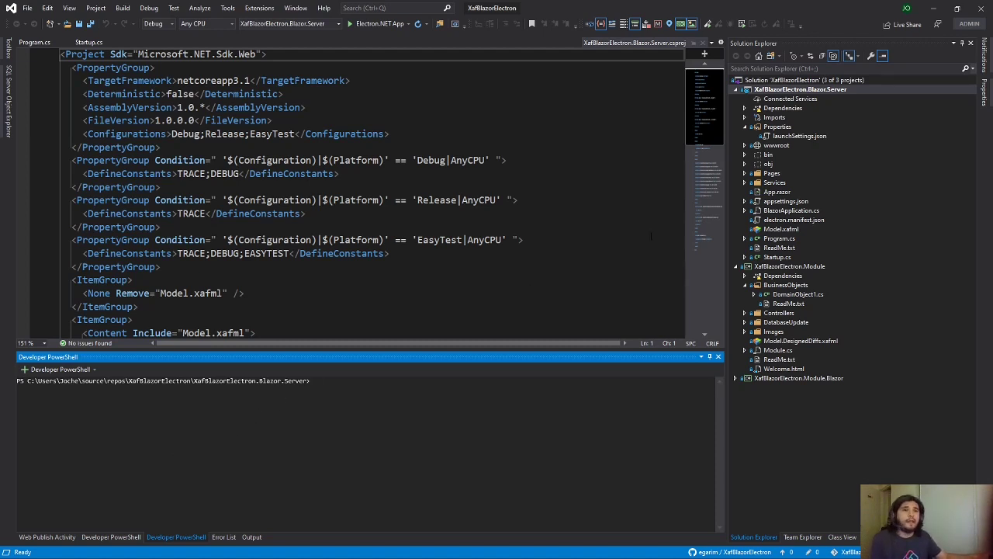
pyautogui.click(800, 88)
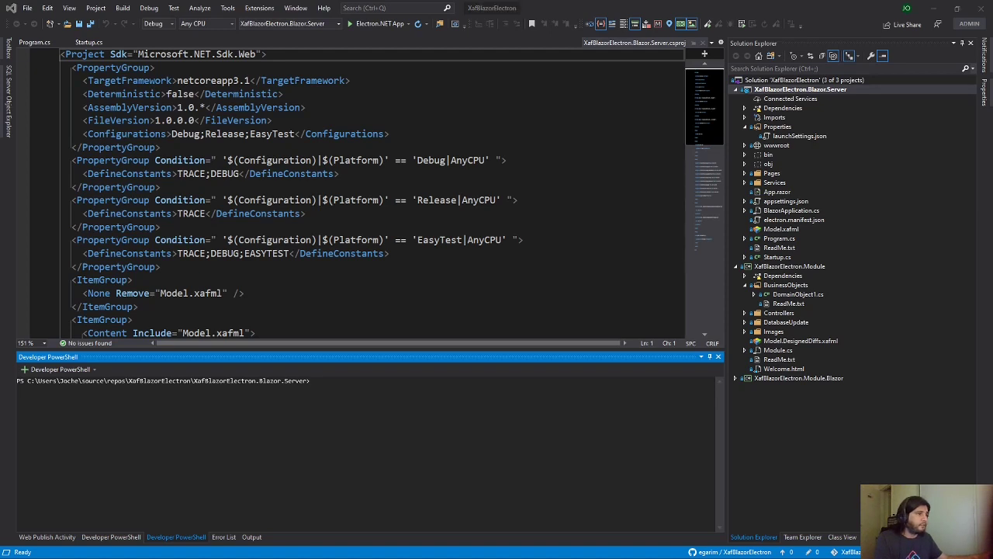
pyautogui.write('electronize init')
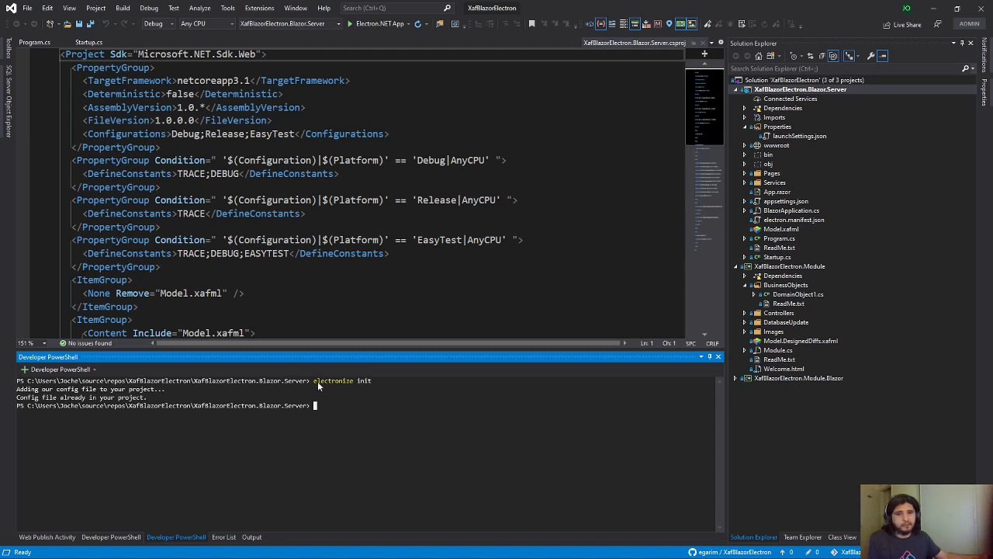
pyautogui.moveTo(790, 98)
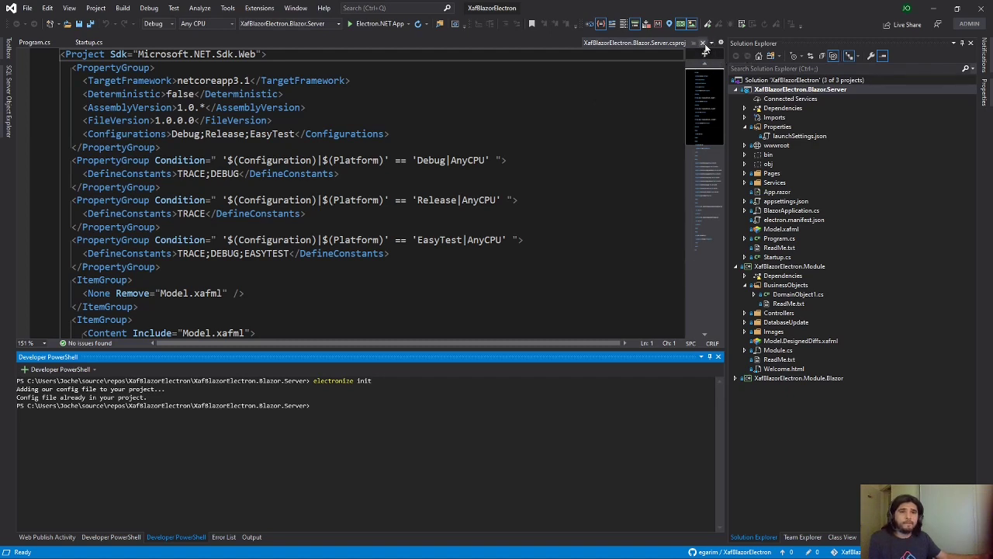
# Close the .csproj, open launchSettings.json, and highlight the Electron.NET App profile.
pyautogui.click(88, 42)
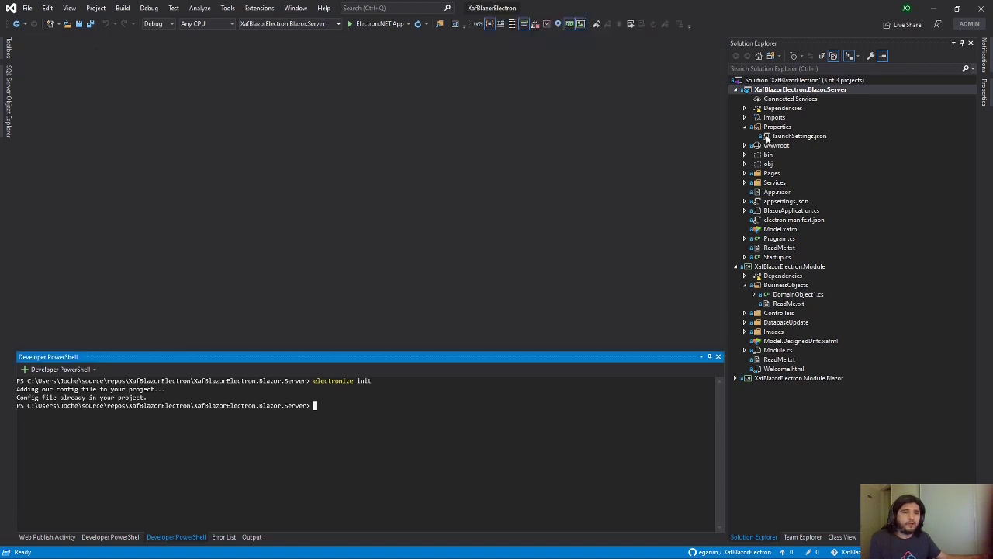
pyautogui.click(800, 88)
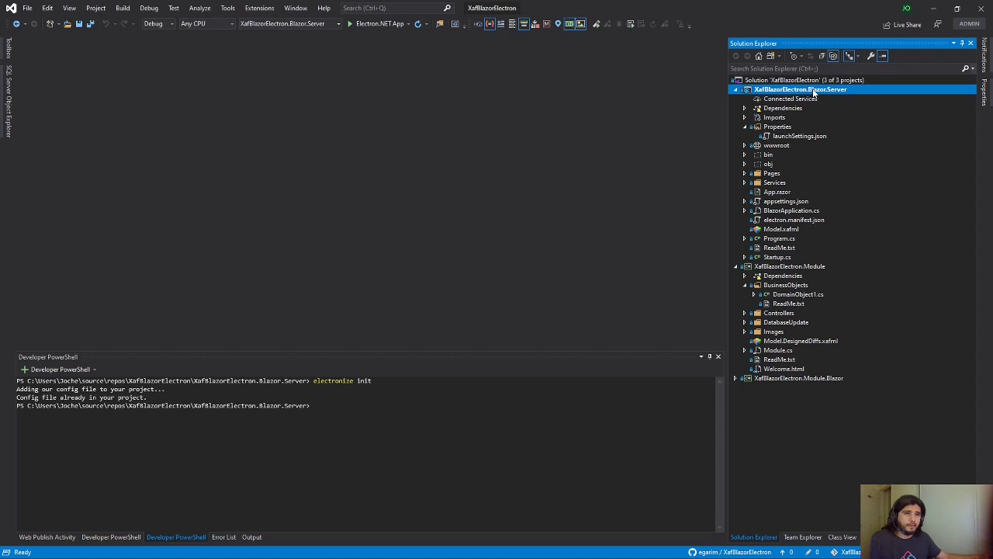
pyautogui.click(800, 136)
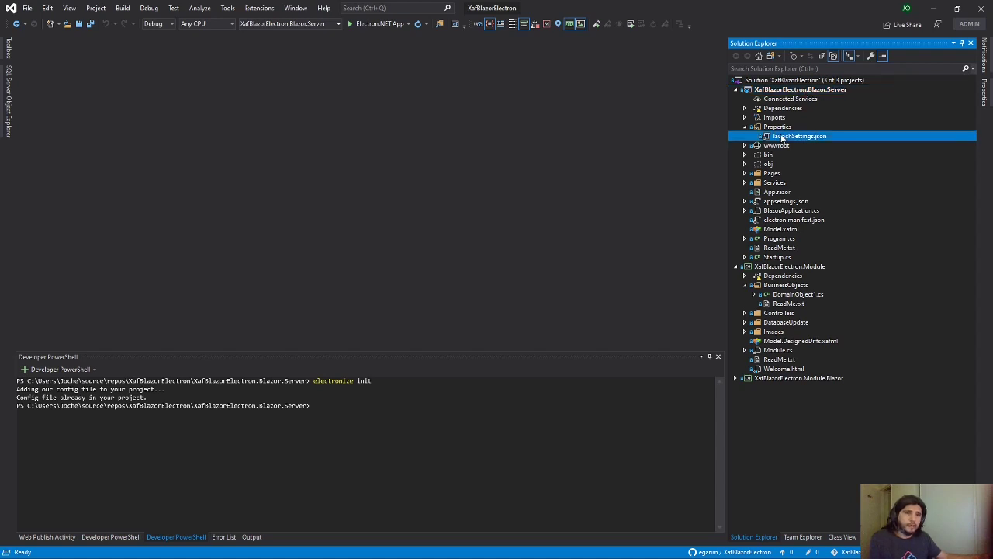
pyautogui.doubleClick(799, 136)
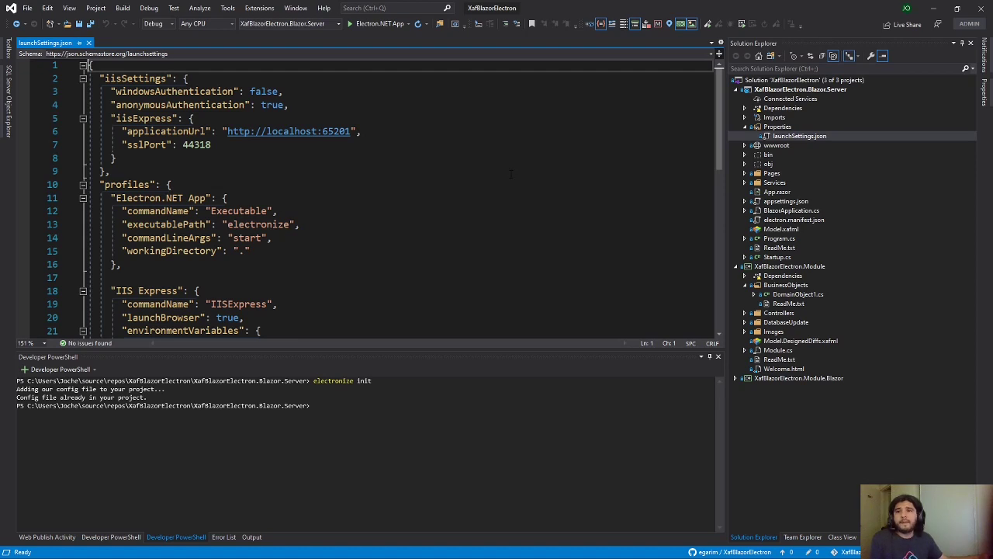
pyautogui.moveTo(101, 184); pyautogui.dragTo(135, 237)
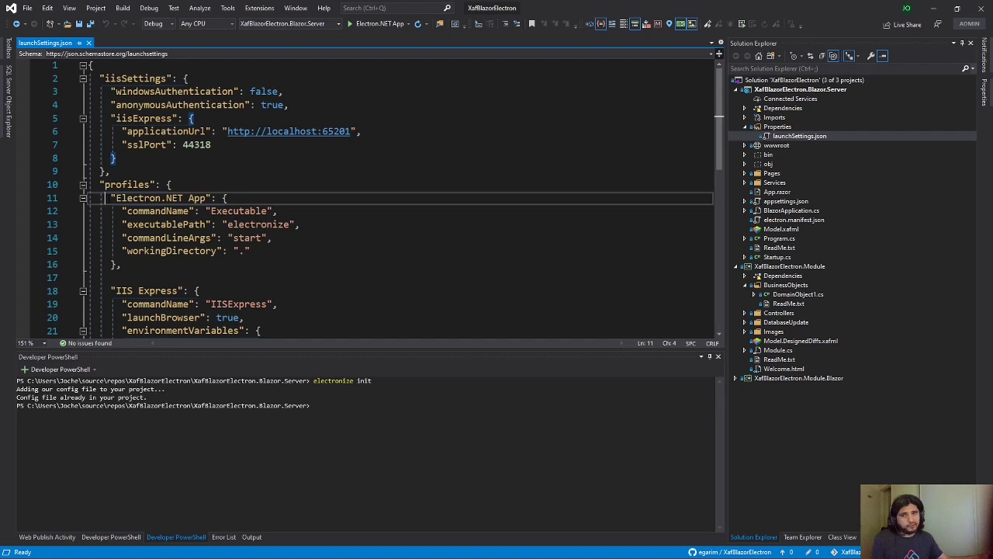
pyautogui.moveTo(112, 197); pyautogui.dragTo(122, 264)
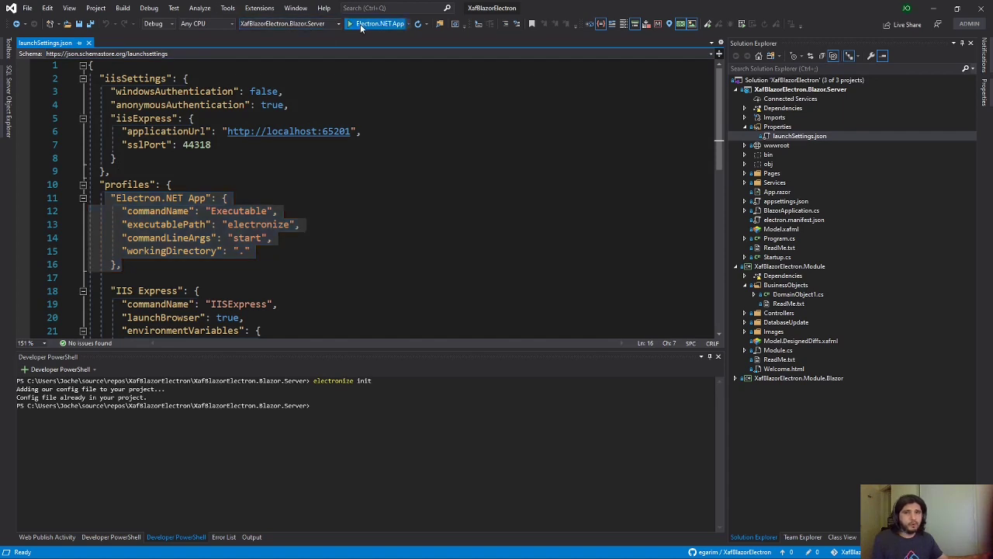
# Run the Electron.NET App profile until sockets start on ports 8005/8006, then stop debugging.
pyautogui.click(351, 24)
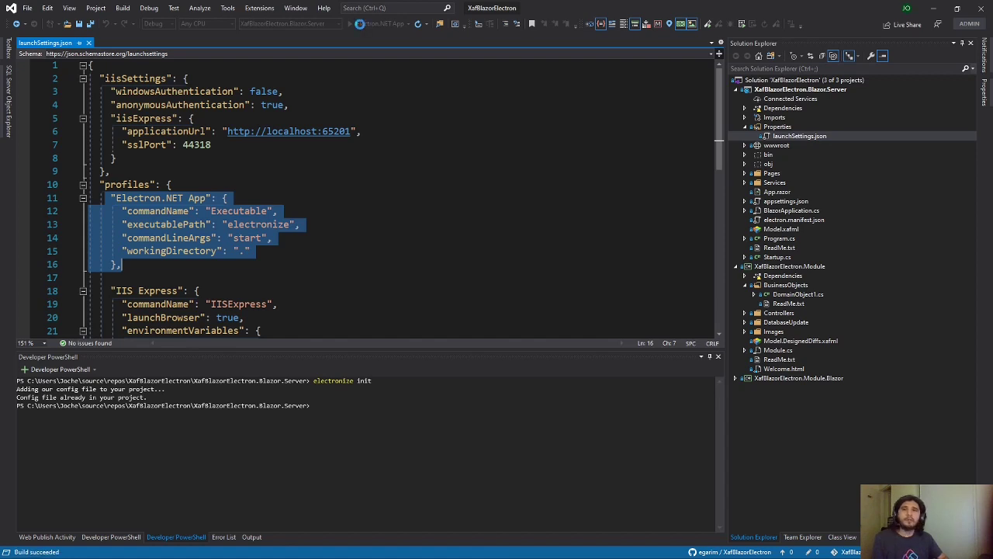
pyautogui.click(360, 24)
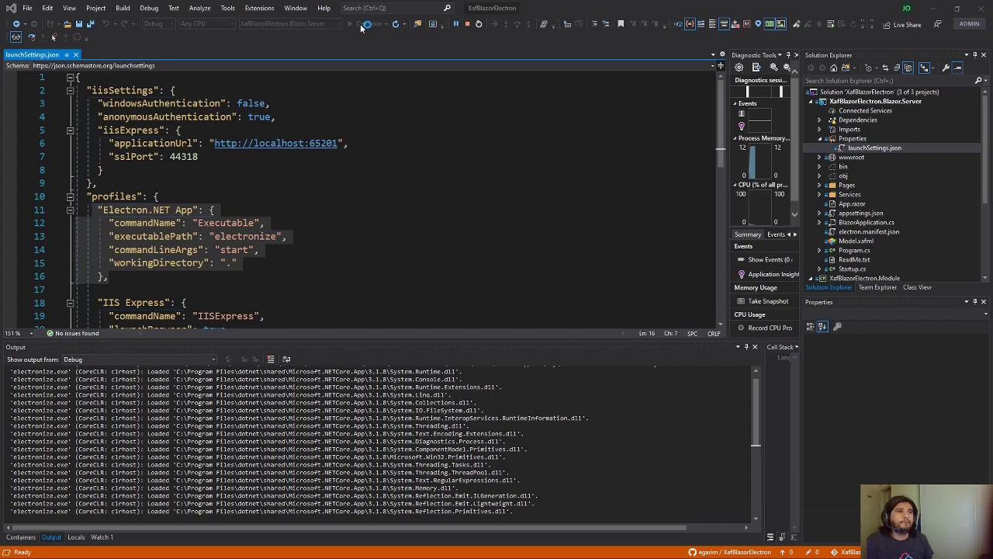
pyautogui.click(360, 24)
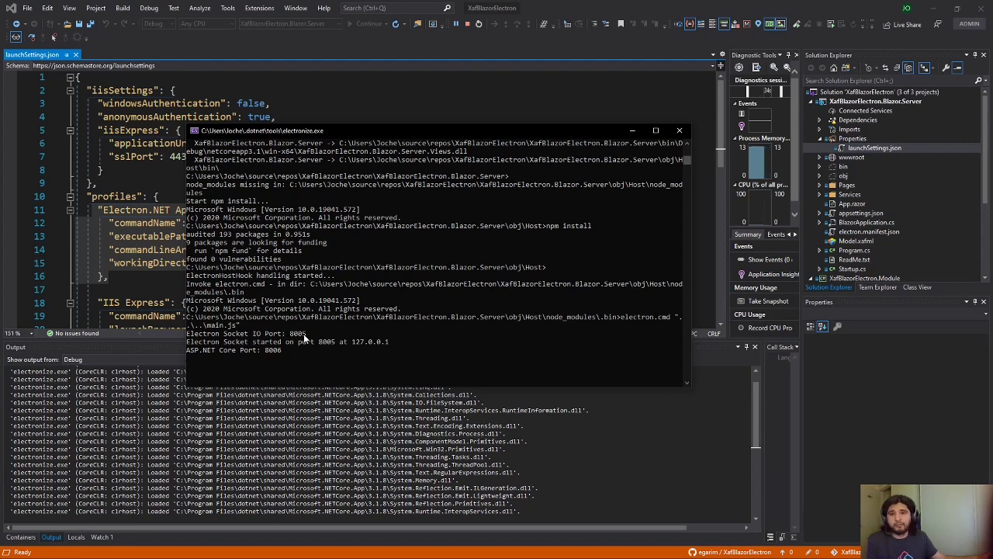
pyautogui.moveTo(429, 343)
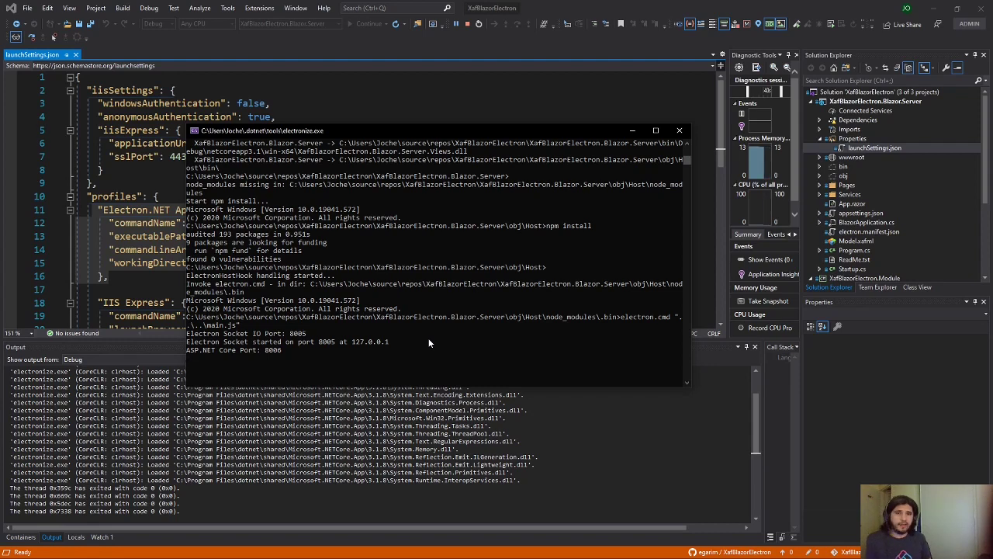
pyautogui.moveTo(370, 254)
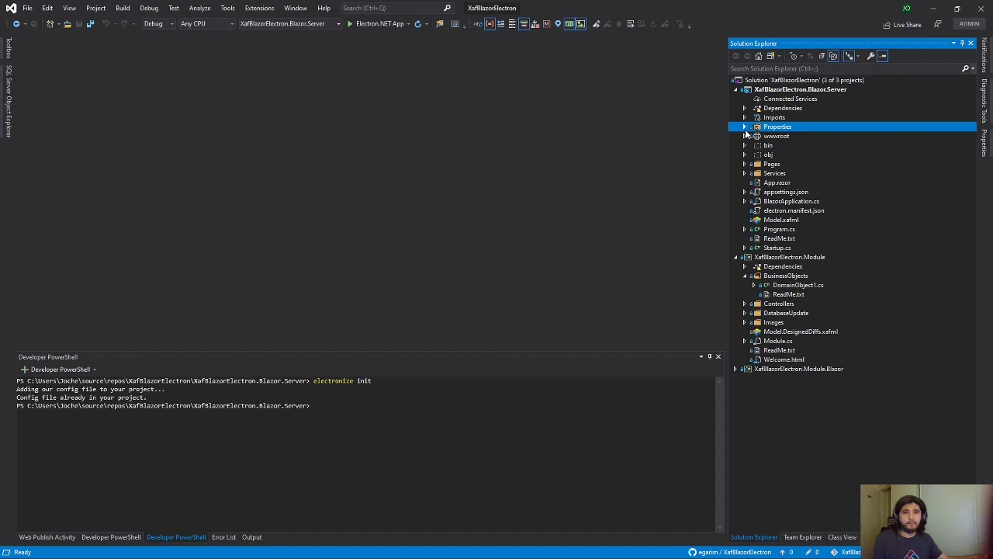
pyautogui.moveTo(457, 162)
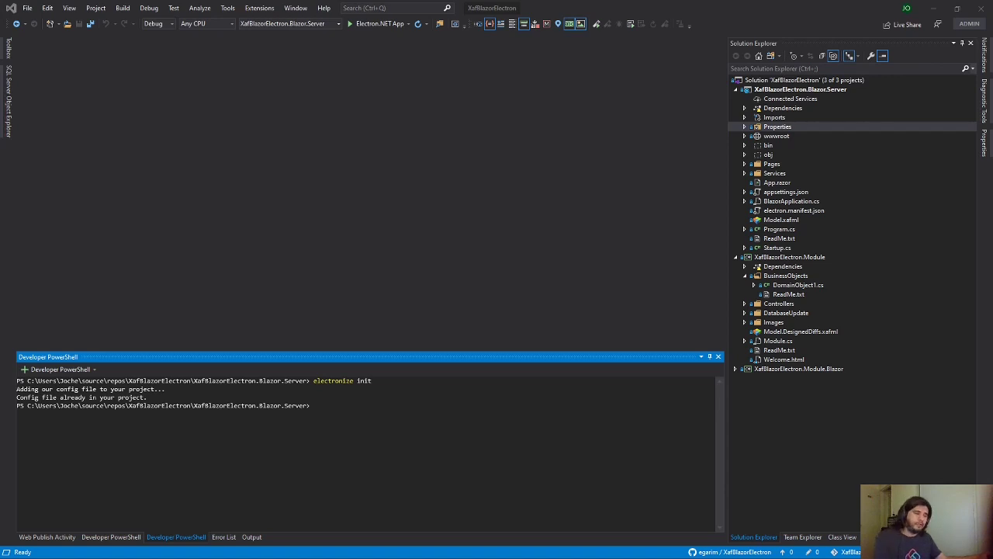
pyautogui.moveTo(439, 412)
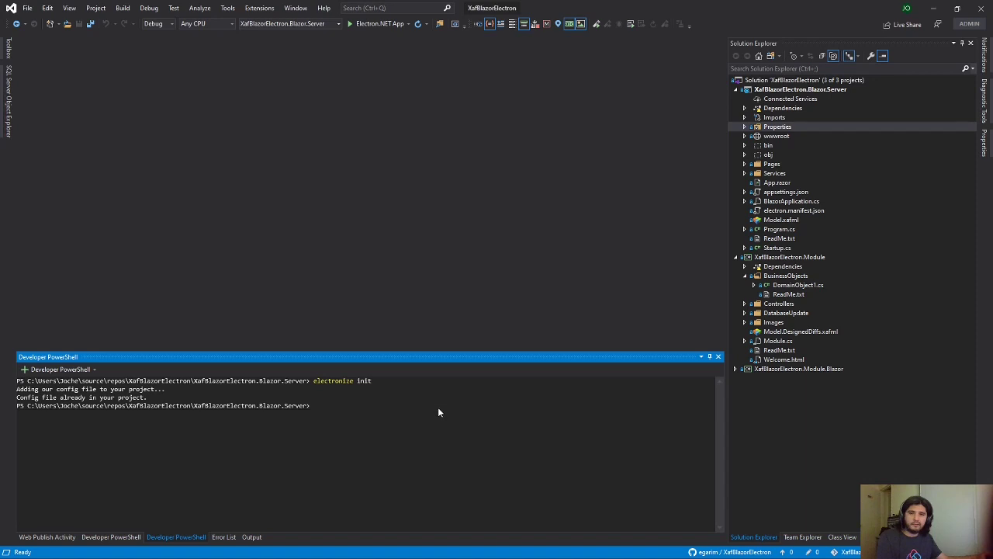
# Run electronize build /target win to produce the Setup 1.0.0.exe installer in bin\Desktop.
pyautogui.write('electronize build /tar')
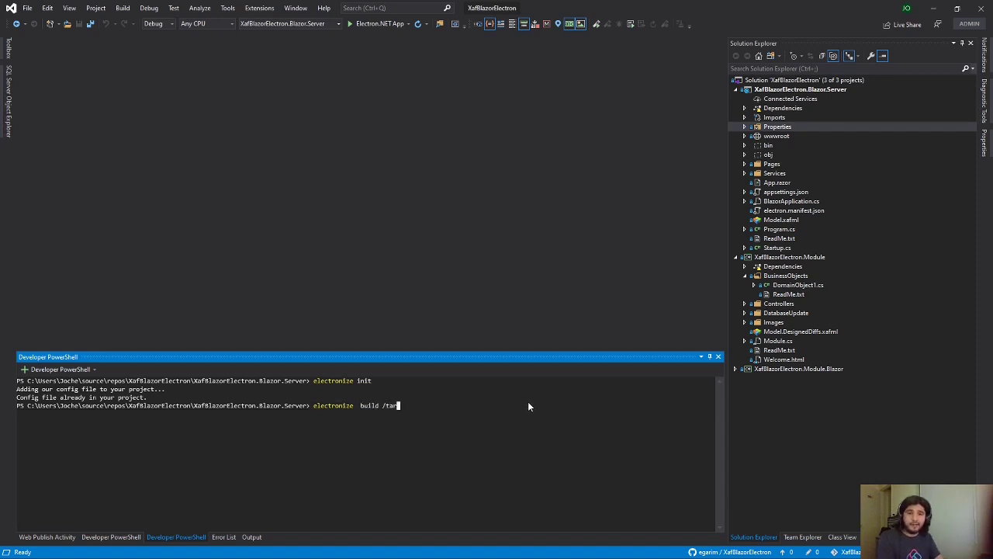
pyautogui.write('get')
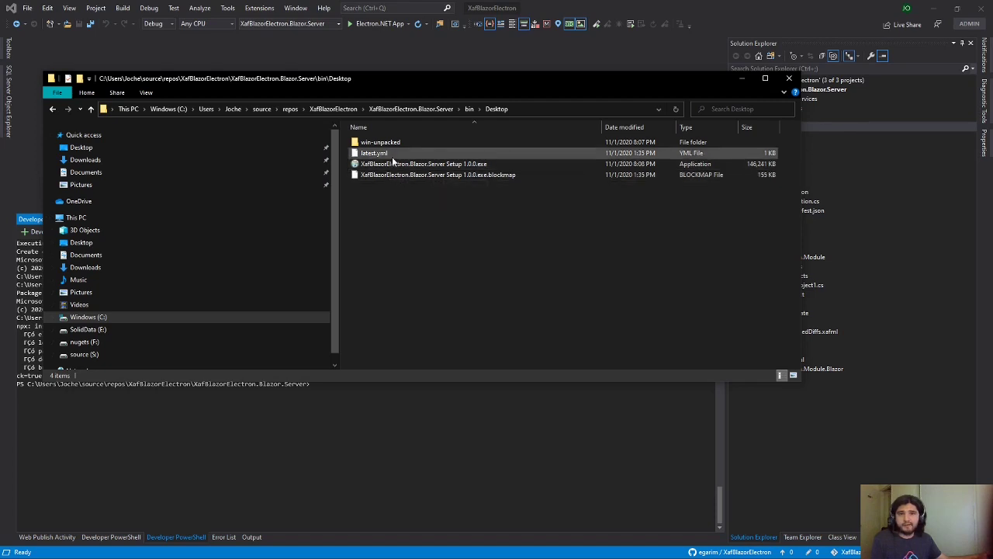
# Run the XafBlazorElectron.Blazor.Server Setup 1.0.0.exe installer from bin\Desktop.
pyautogui.click(424, 164)
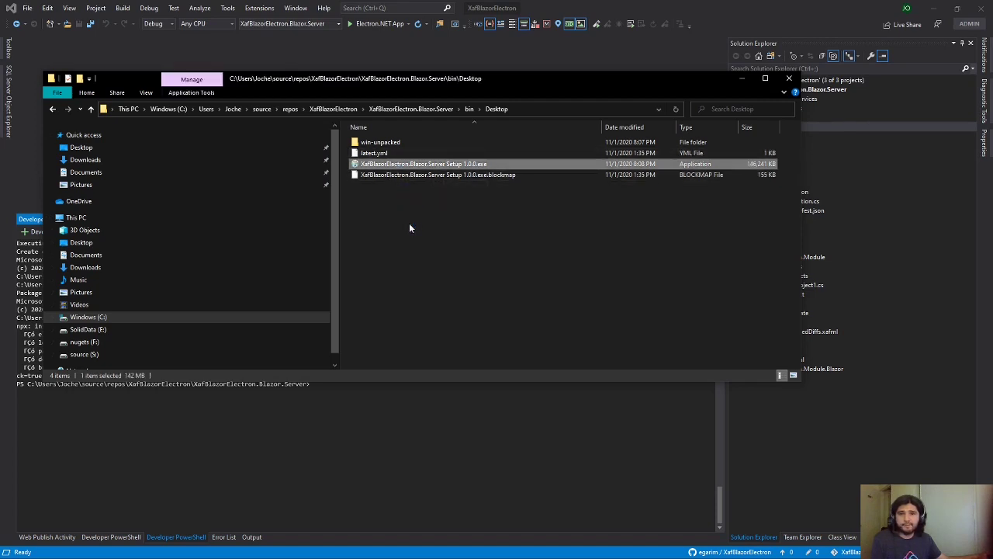
pyautogui.doubleClick(423, 163)
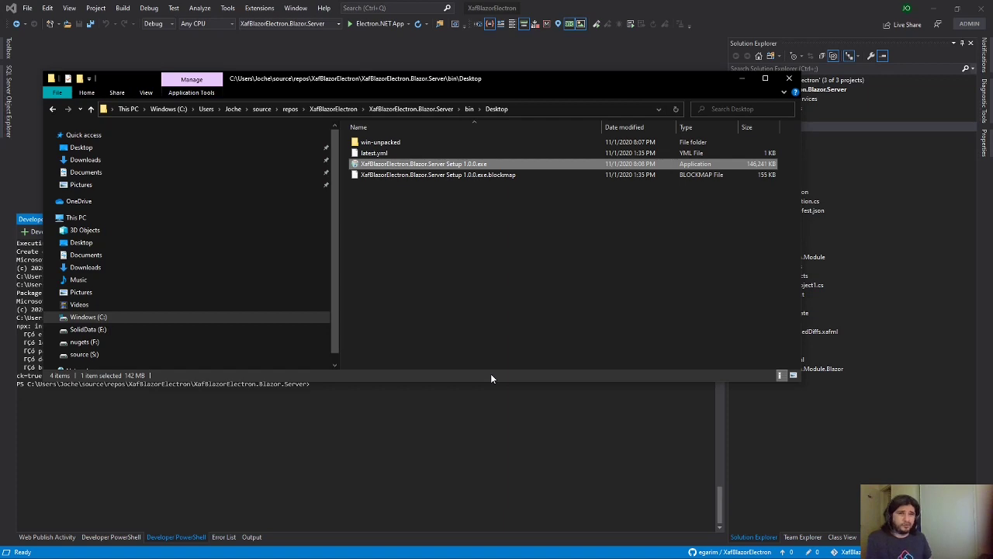
pyautogui.moveTo(670, 268)
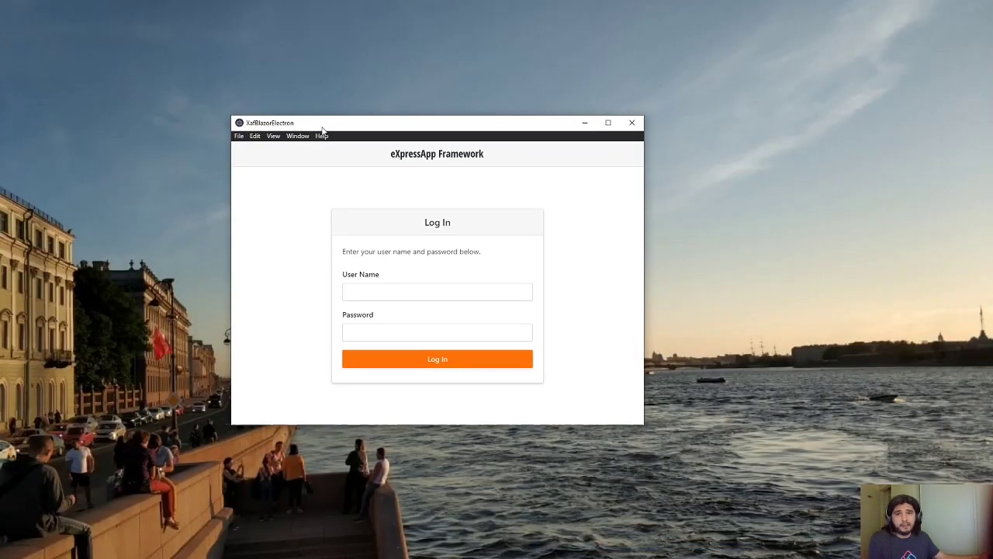
# Check the desktop app's File menu, then log in to reach the empty Domain Object 1 list.
pyautogui.click(255, 136)
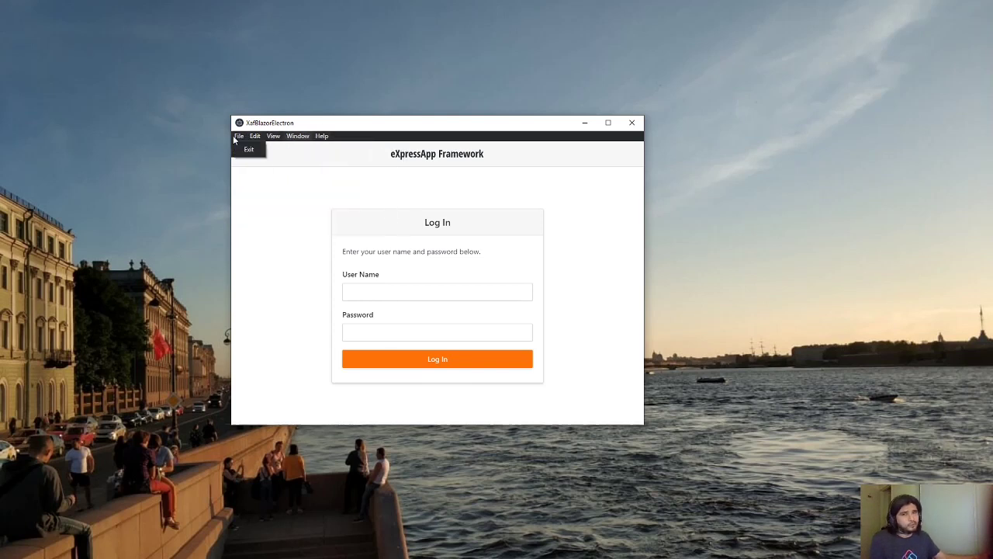
pyautogui.click(437, 291)
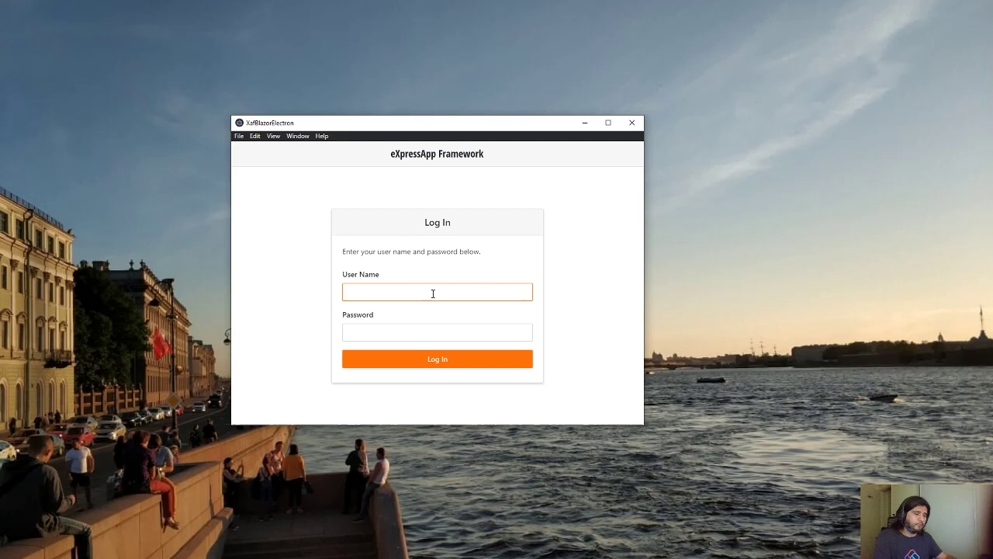
pyautogui.click(437, 359)
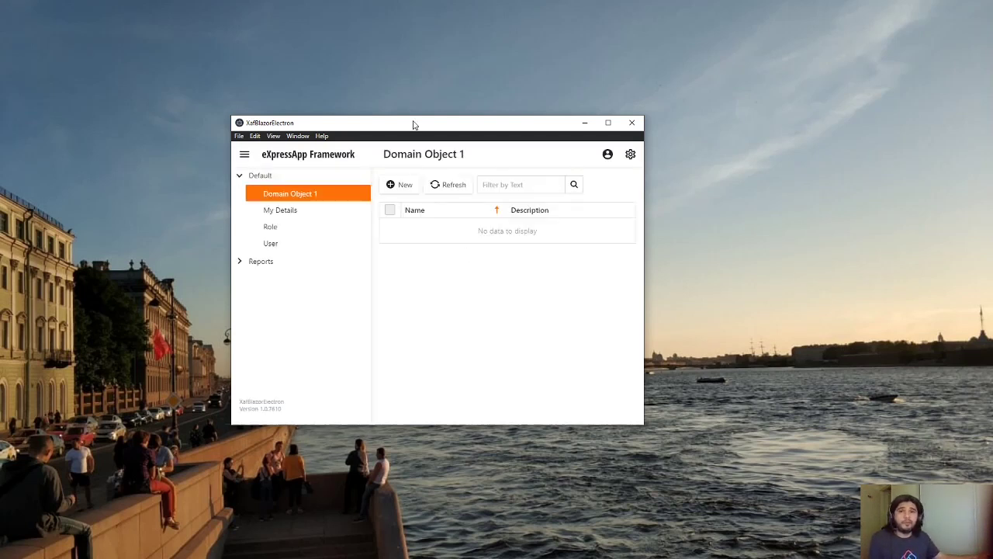
pyautogui.moveTo(389, 285)
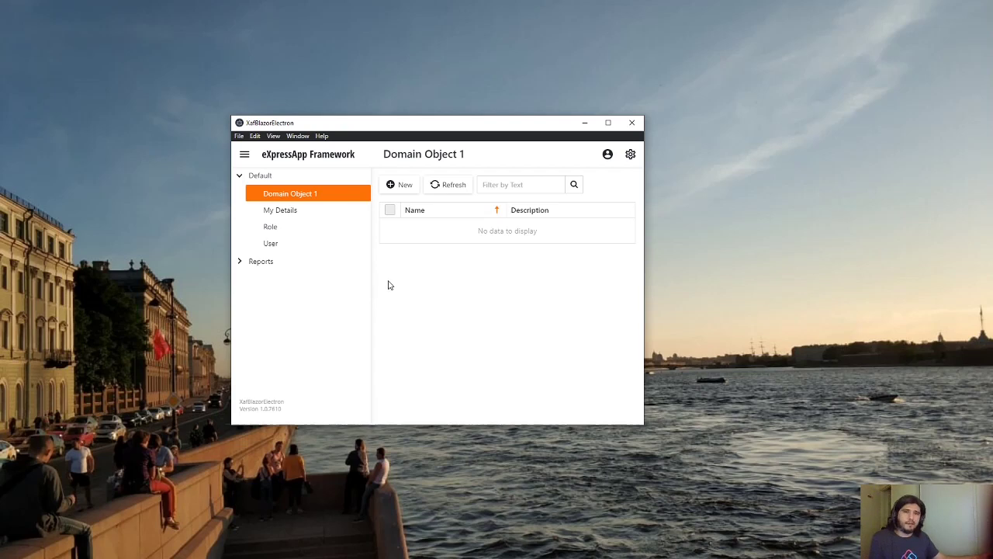
pyautogui.moveTo(336, 303)
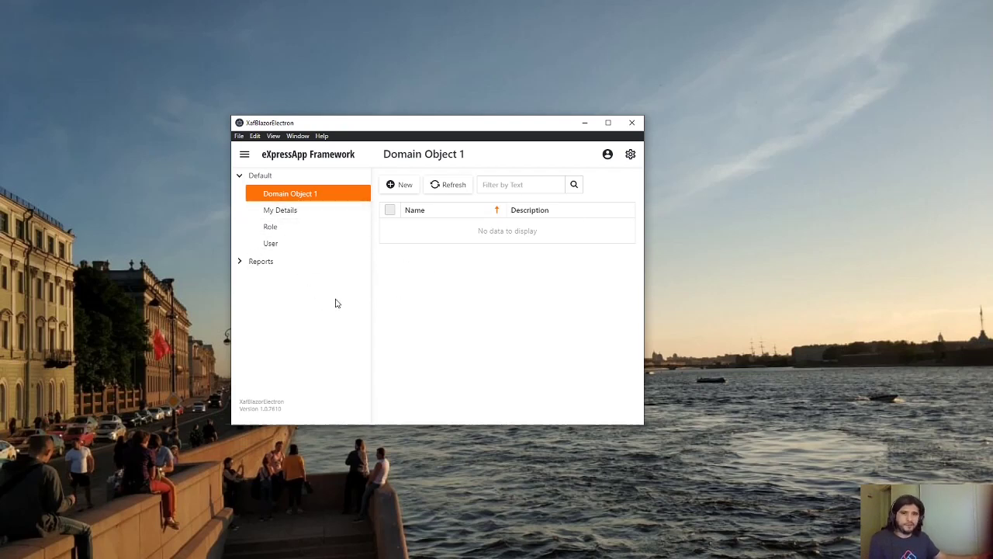
pyautogui.moveTo(406, 128)
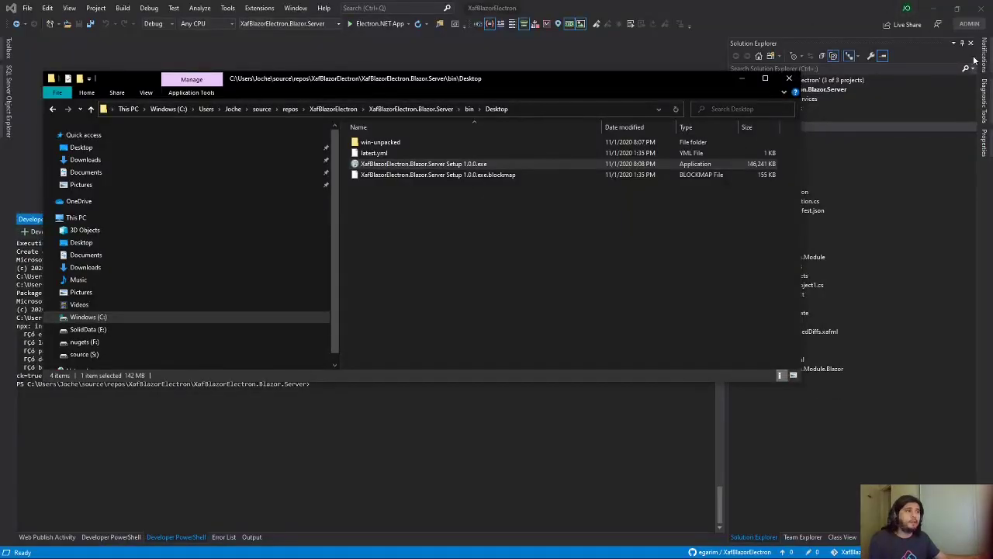
# Close the File Explorer output folder to reveal the electron-builder log in PowerShell.
pyautogui.click(789, 77)
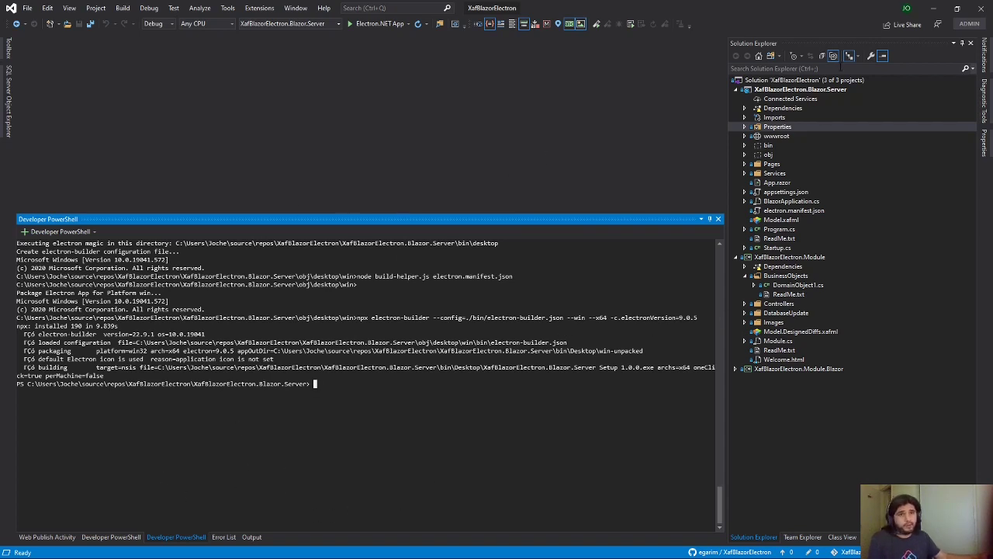
pyautogui.moveTo(722, 35)
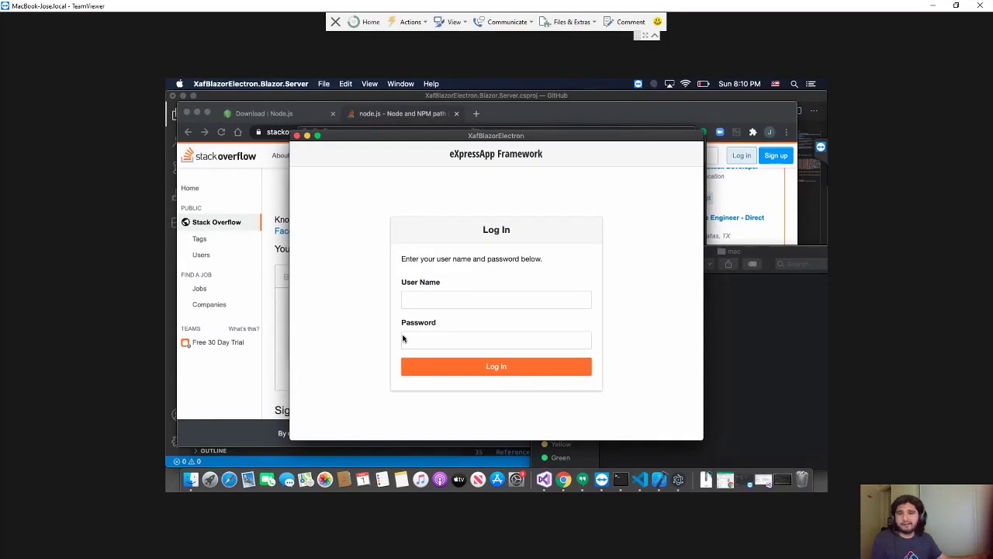
pyautogui.moveTo(701, 88)
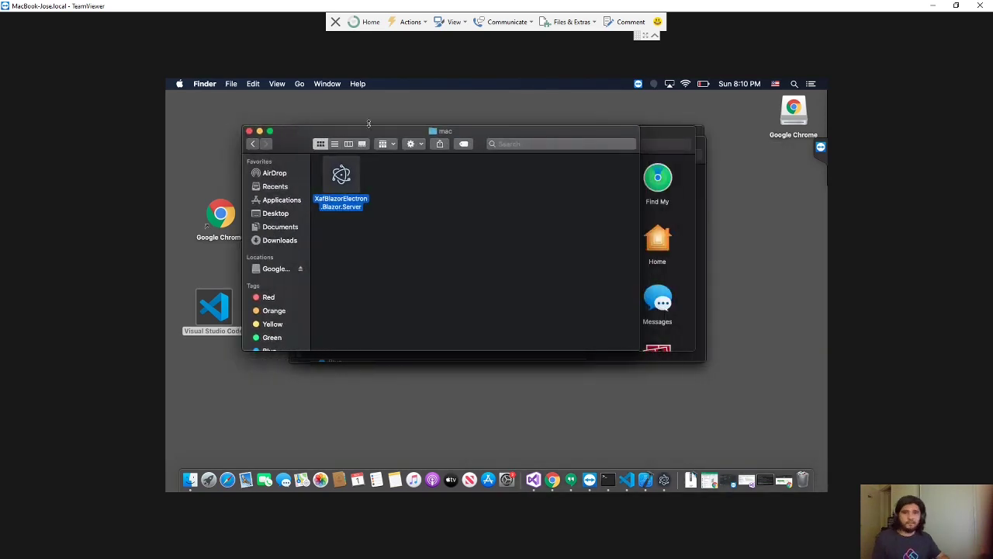
pyautogui.moveTo(627, 480)
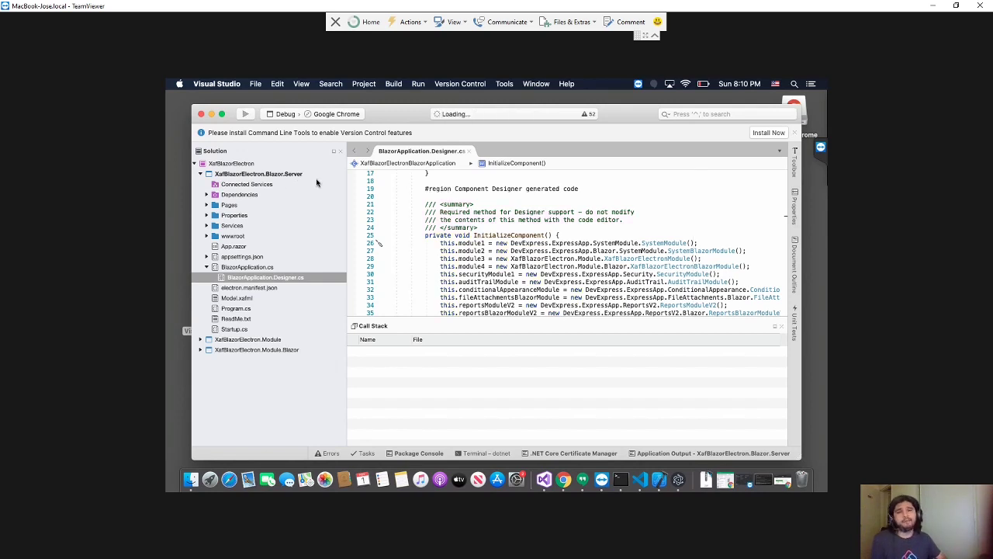
pyautogui.click(769, 132)
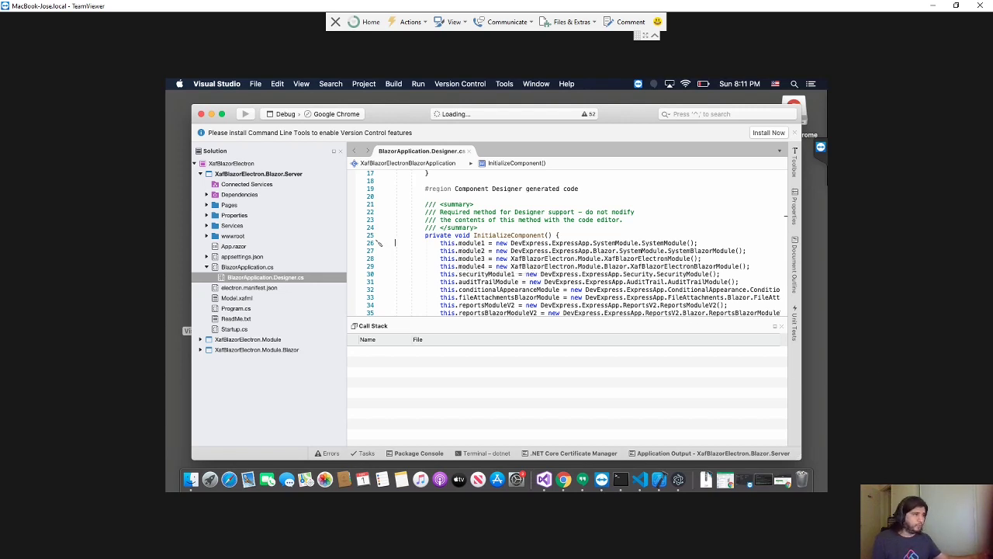
pyautogui.click(621, 478)
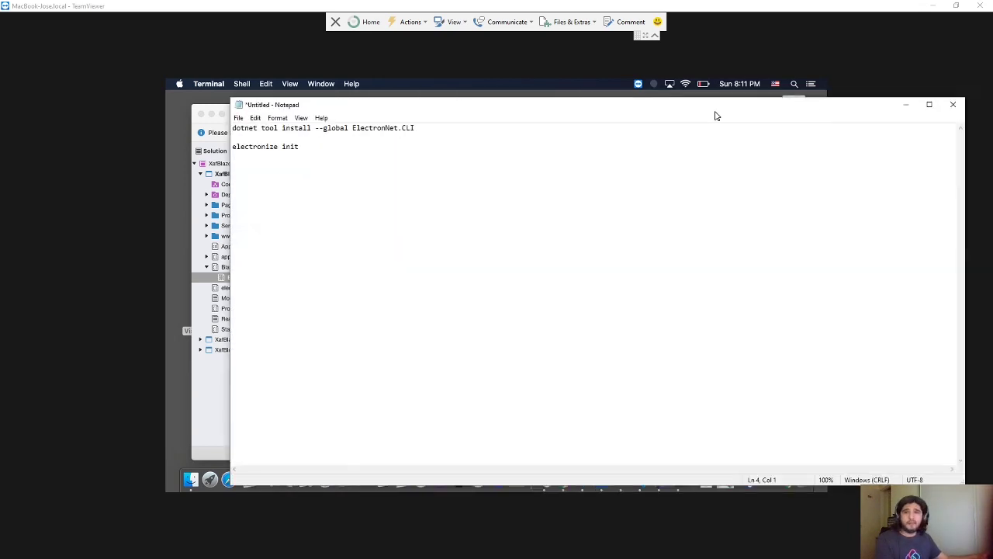
# Select both the ElectronNet.CLI install and electronize init commands in Notepad.
pyautogui.press('ctrl+a')
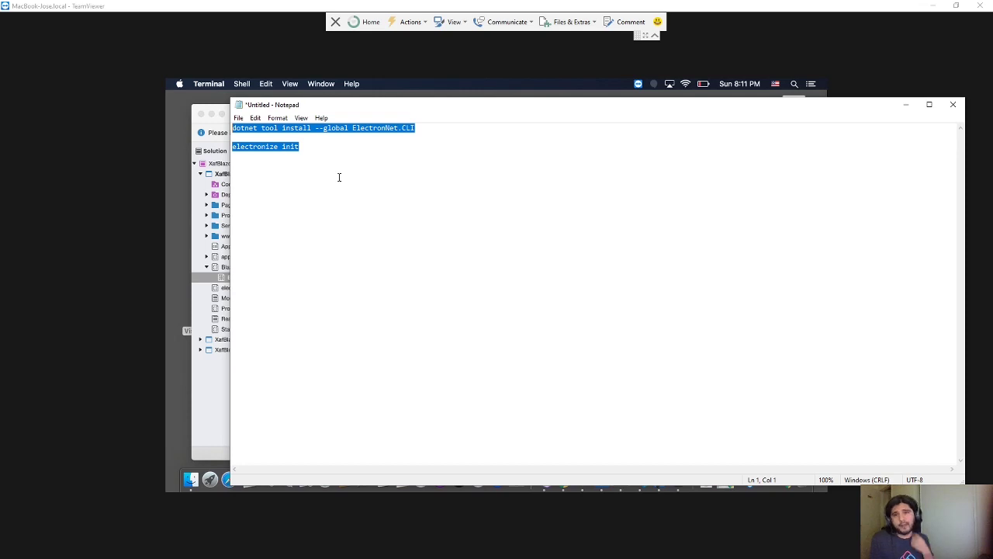
pyautogui.moveTo(905, 105)
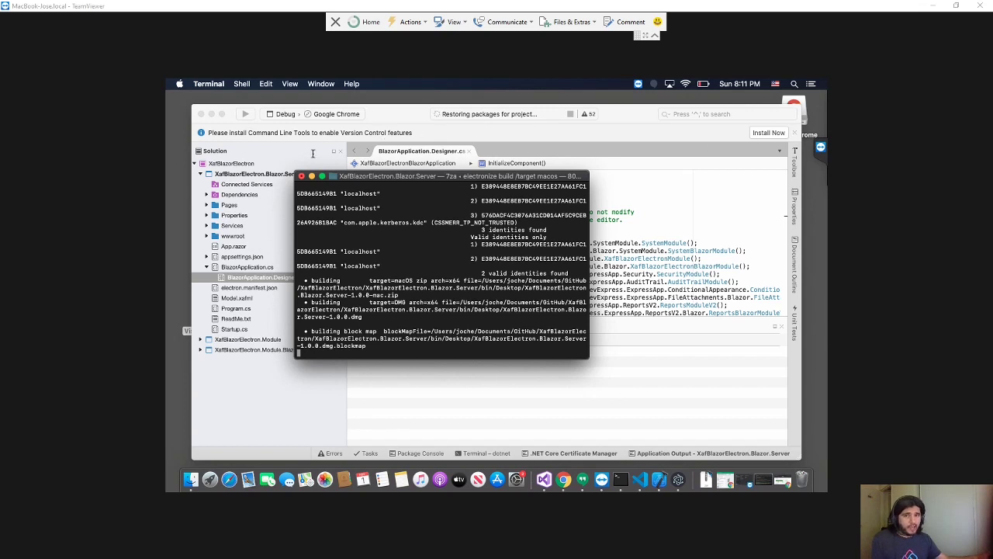
pyautogui.moveTo(270, 186)
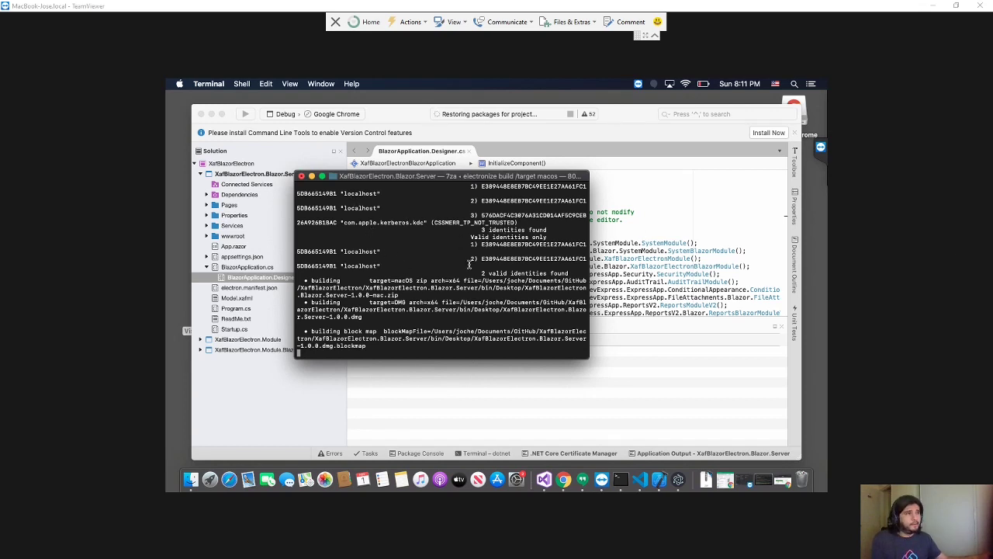
pyautogui.moveTo(499, 350)
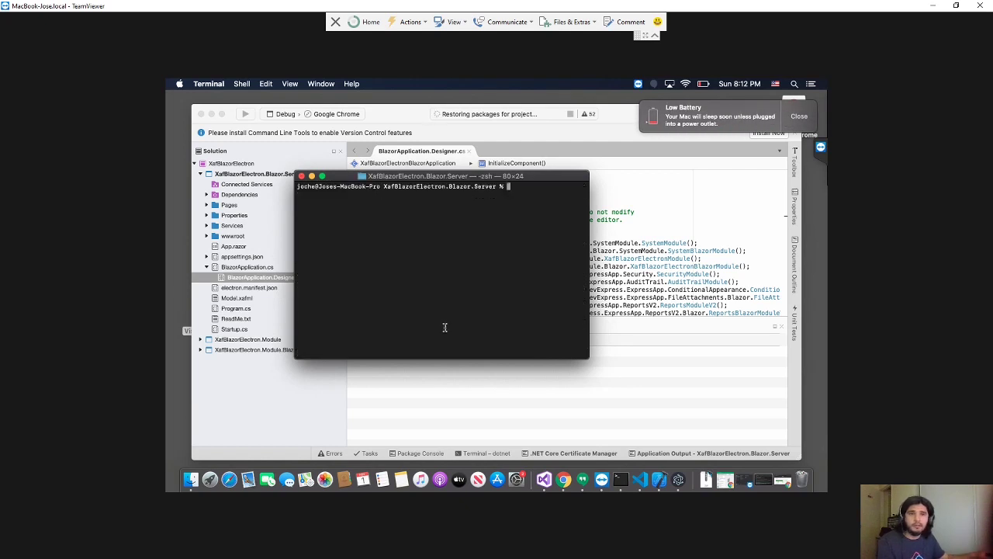
# Clear the Terminal output and enter 'electronize build /target macos' at the new prompt.
pyautogui.write('clear')
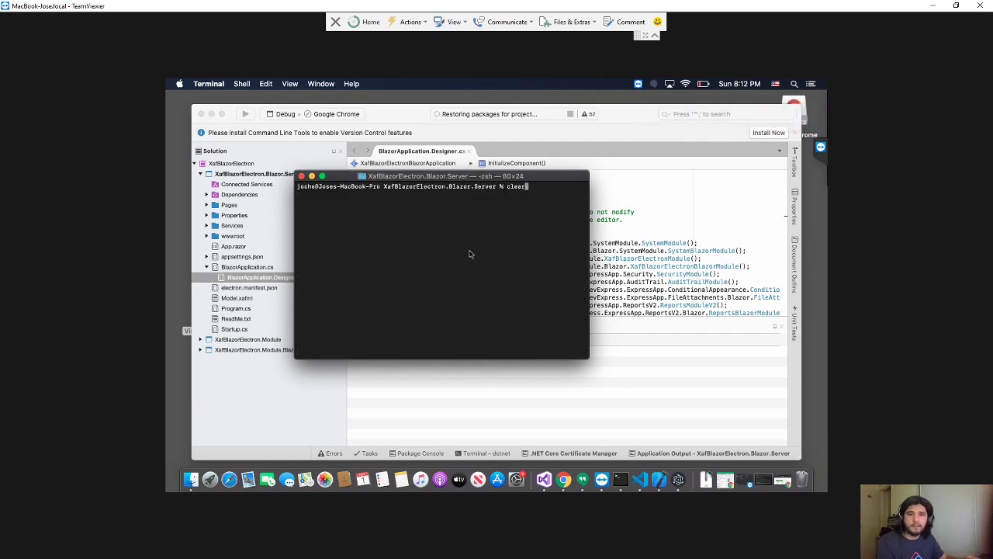
pyautogui.write('electronize build /target macos')
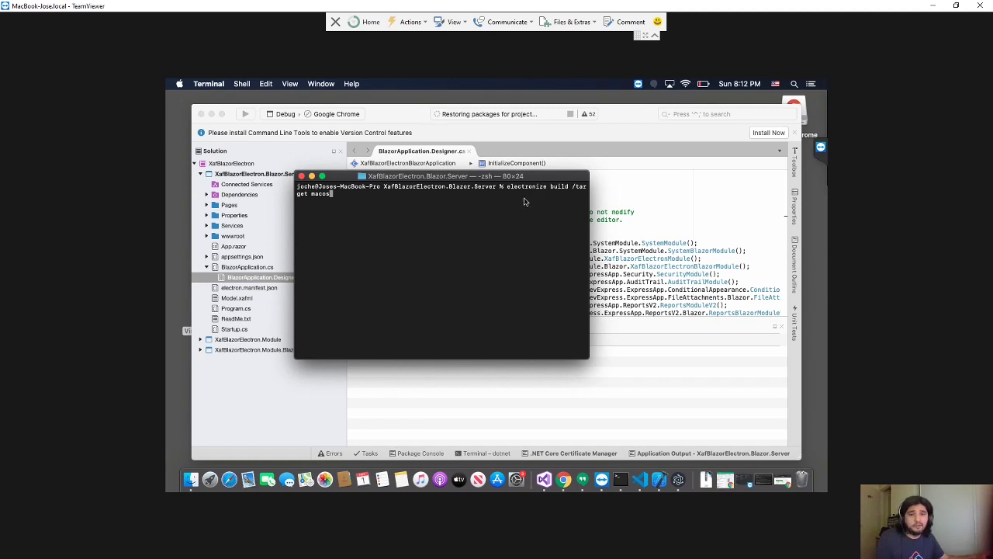
pyautogui.moveTo(295, 201)
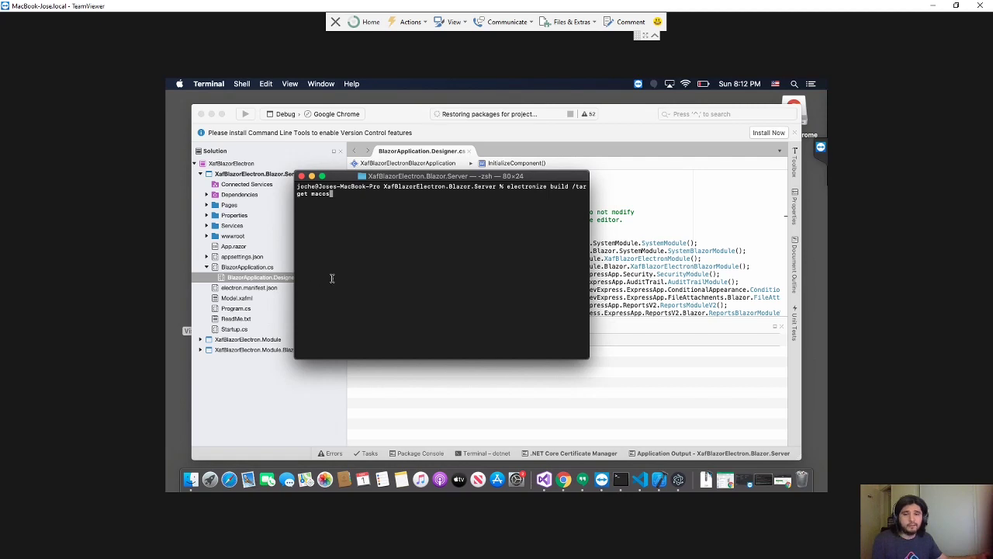
pyautogui.moveTo(191, 478)
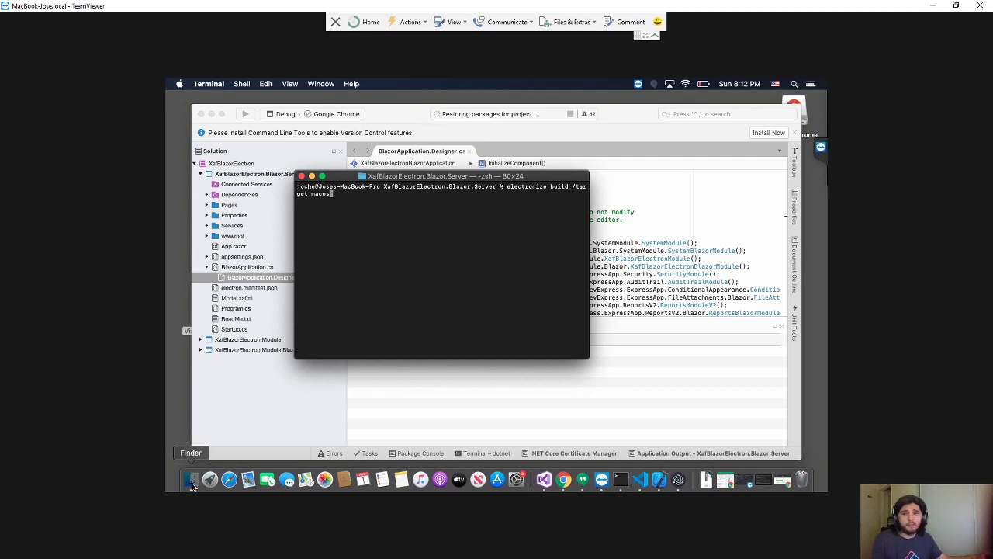
# Open Finder and select the packaged XafBlazorElectron.Blazor.Server app in the mac output folder.
pyautogui.click(191, 479)
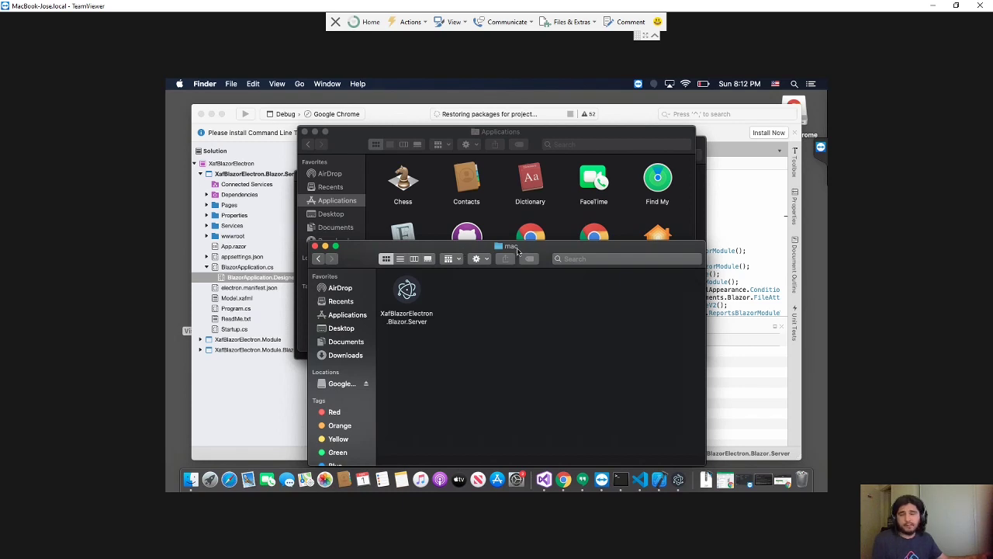
pyautogui.moveTo(506, 359)
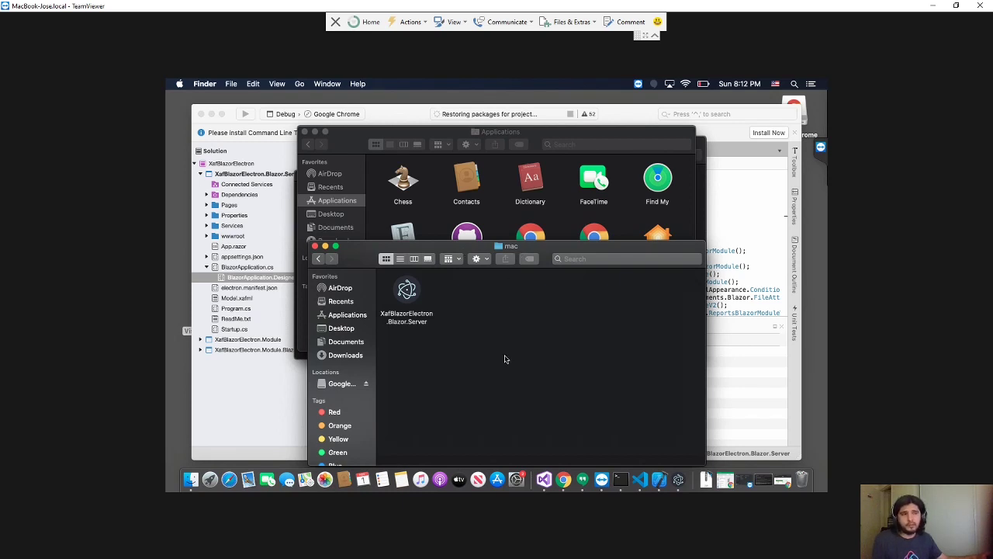
pyautogui.moveTo(503, 350)
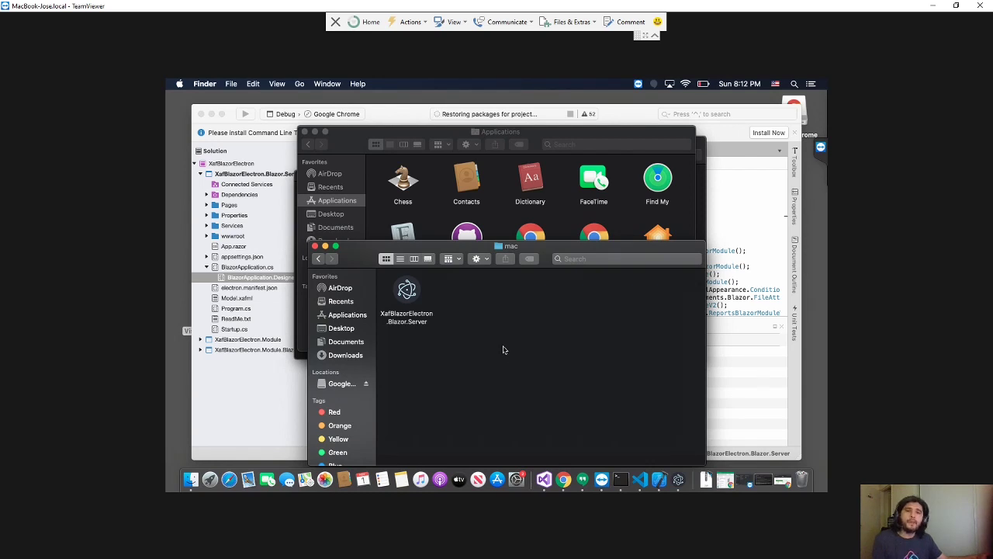
pyautogui.click(407, 291)
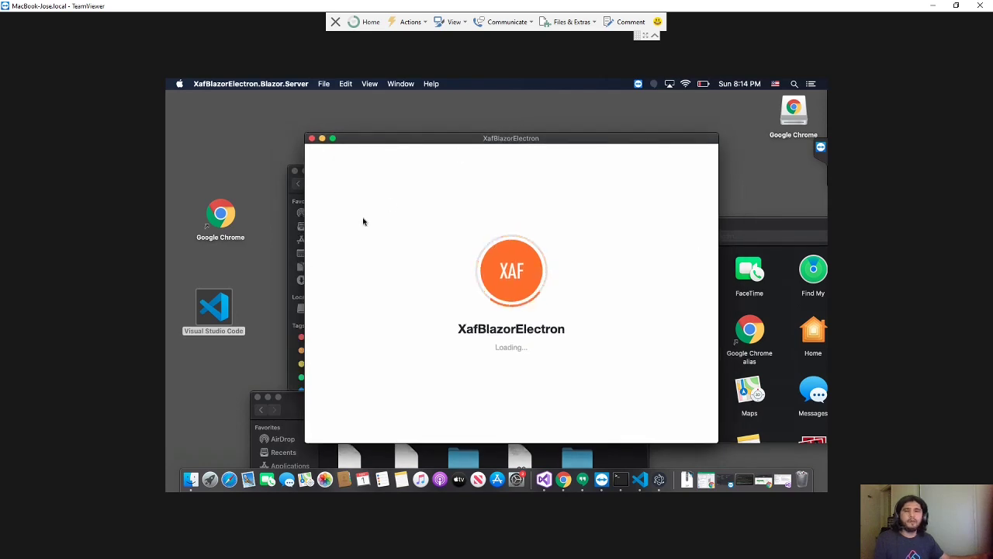
pyautogui.moveTo(391, 147)
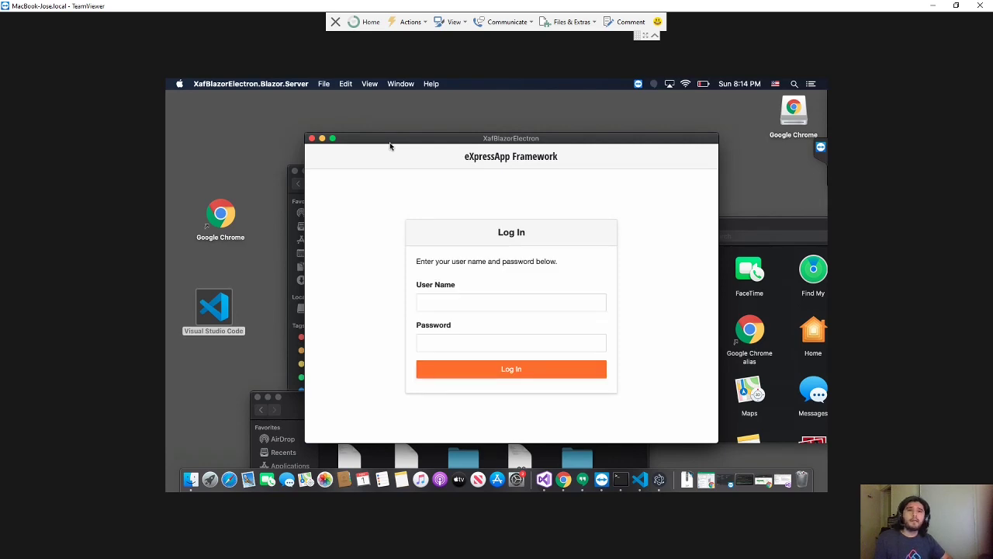
pyautogui.moveTo(393, 145)
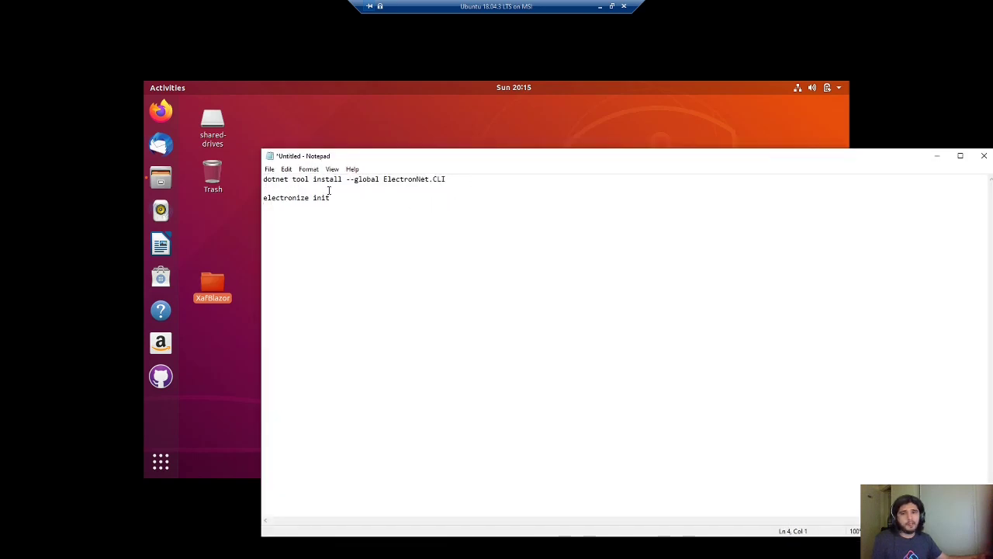
# Select the electronize init line, then the 'dotnet tool install --global ElectronNet.CLI' line.
pyautogui.tripleClick(354, 179)
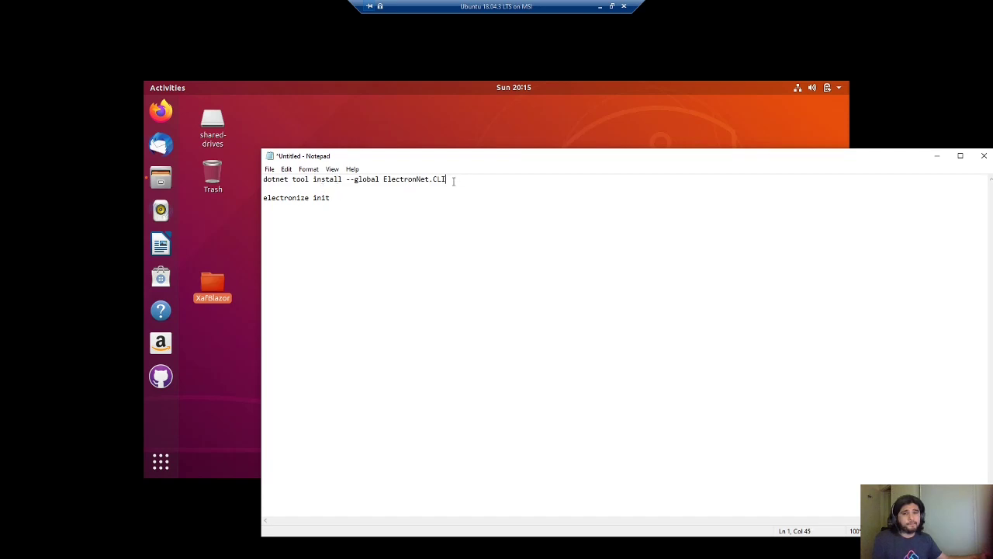
pyautogui.tripleClick(296, 197)
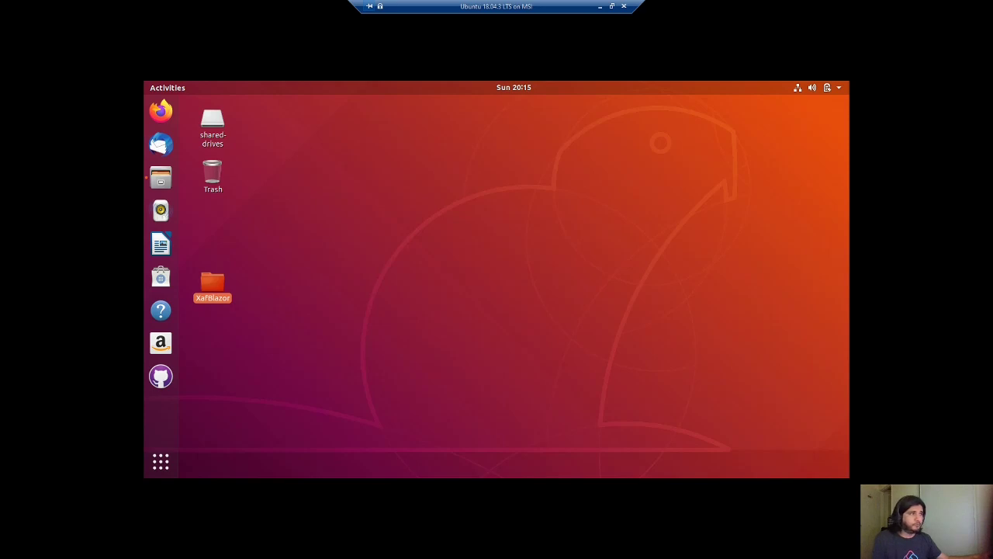
pyautogui.moveTo(316, 355)
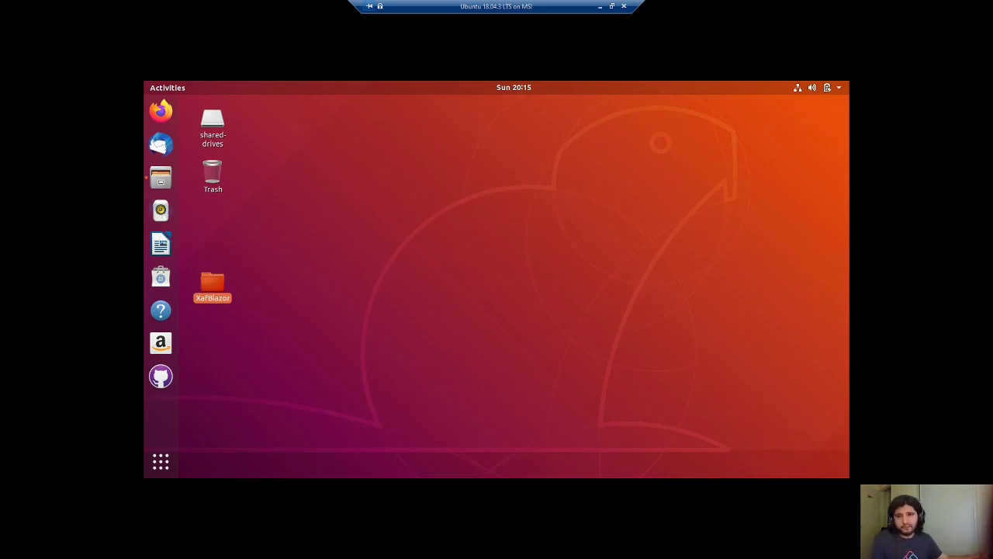
# Open the XafBlazor desktop folder to list its three project folders and solution file.
pyautogui.doubleClick(212, 281)
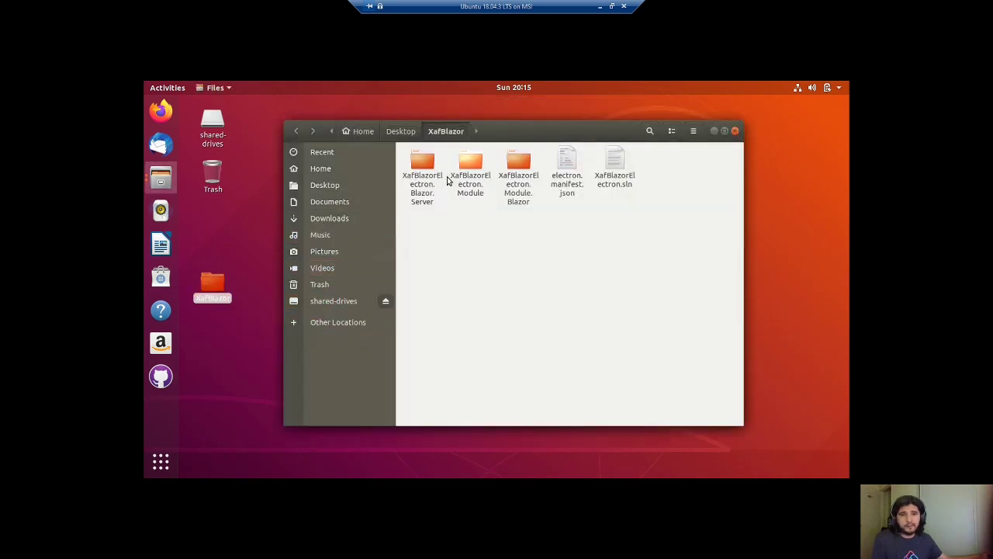
# Launch a terminal from the XafBlazorElectron.Blazor.Server folder's context menu.
pyautogui.rightClick(422, 171)
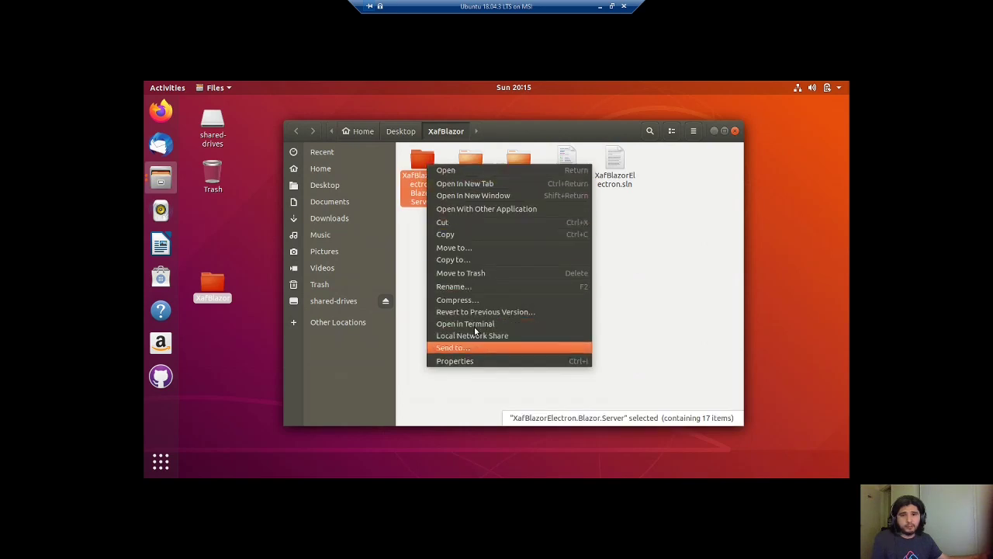
pyautogui.moveTo(478, 300)
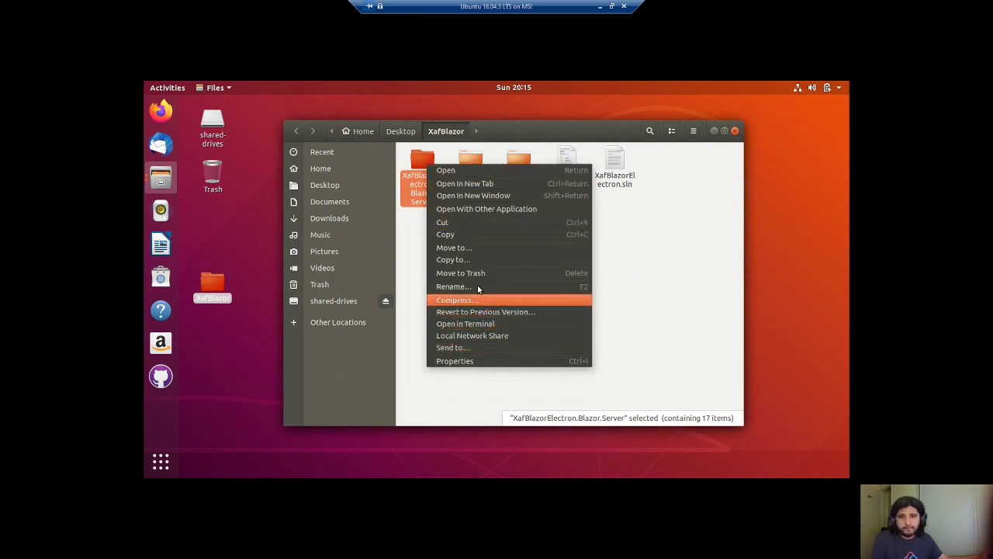
pyautogui.click(477, 326)
pyautogui.write('sudo ')
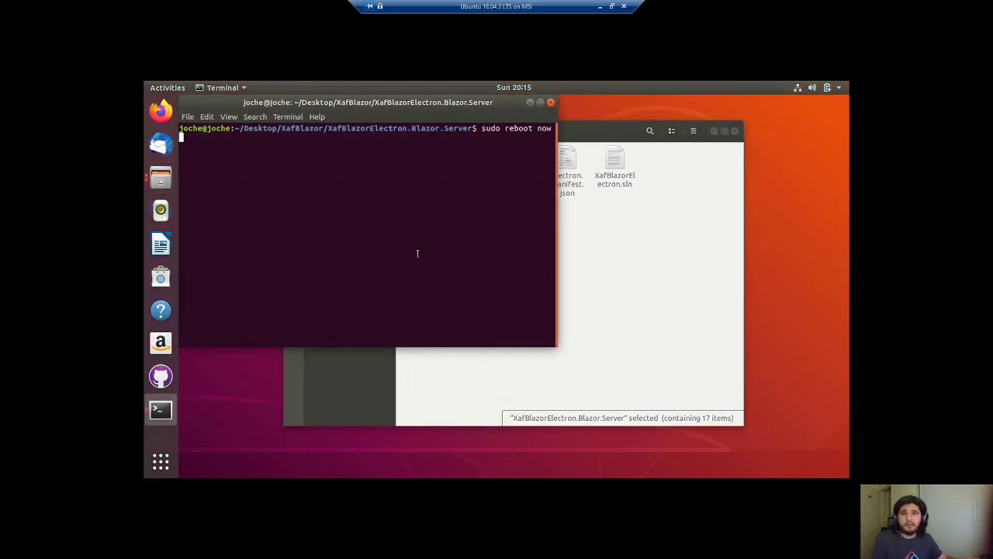
# Enter 'reboot now' at the terminal prompt in the Blazor.Server folder.
pyautogui.write('reboot now')
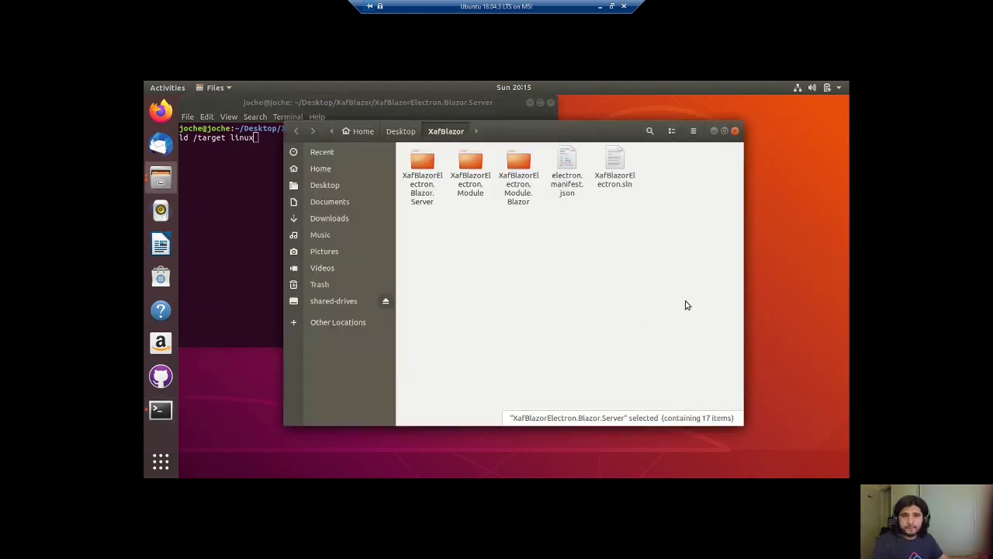
# Bring Files to the front and open the XafBlazorElectron.Blazor.Server project folder.
pyautogui.click(422, 167)
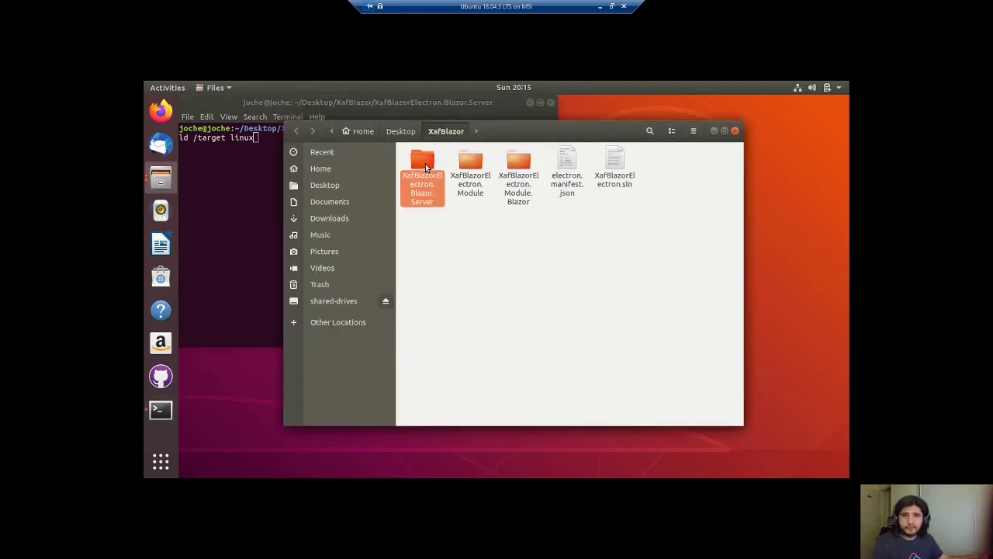
pyautogui.doubleClick(422, 163)
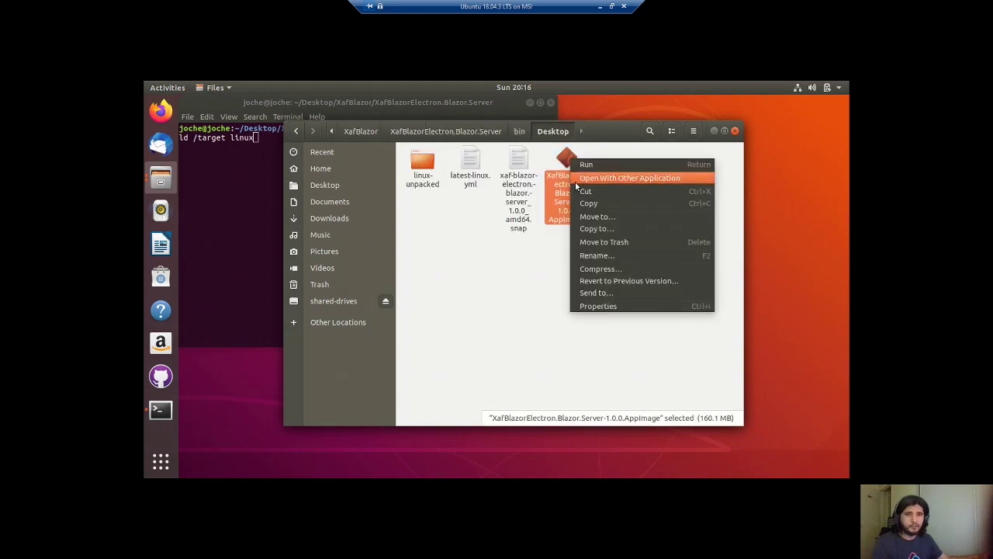
pyautogui.moveTo(570, 217)
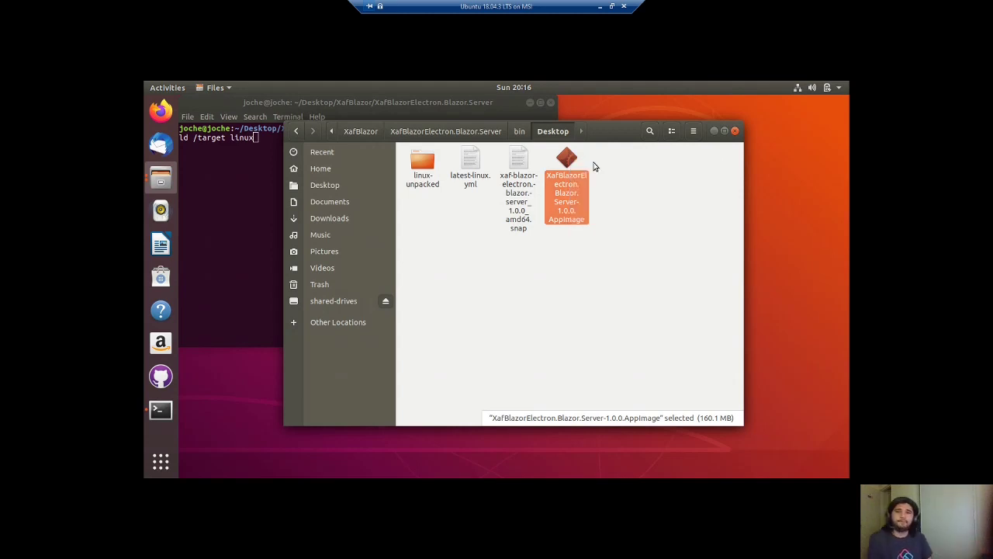
# Launch the Linux AppImage build and enter Admin as the user name.
pyautogui.doubleClick(566, 186)
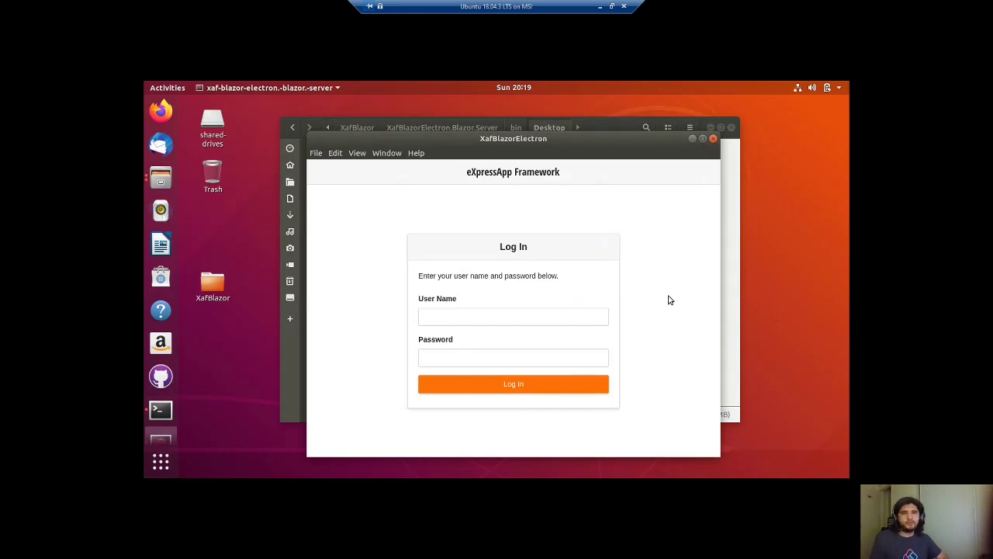
pyautogui.moveTo(604, 223)
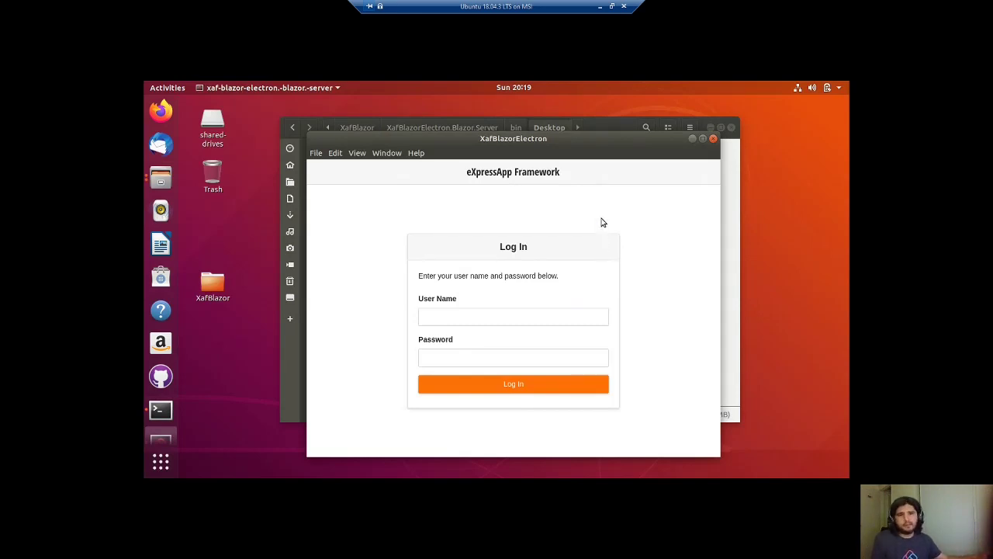
pyautogui.moveTo(448, 299)
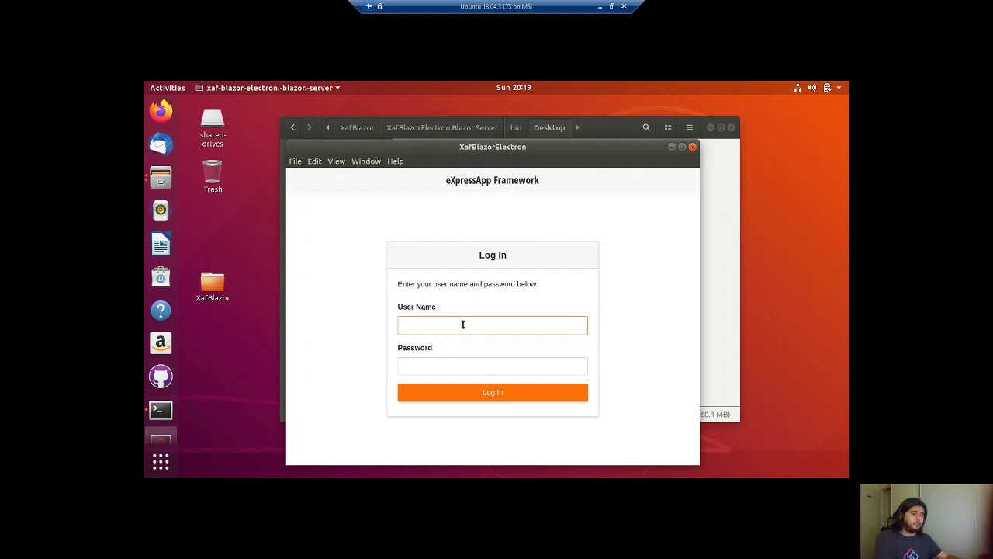
pyautogui.write('Admin')
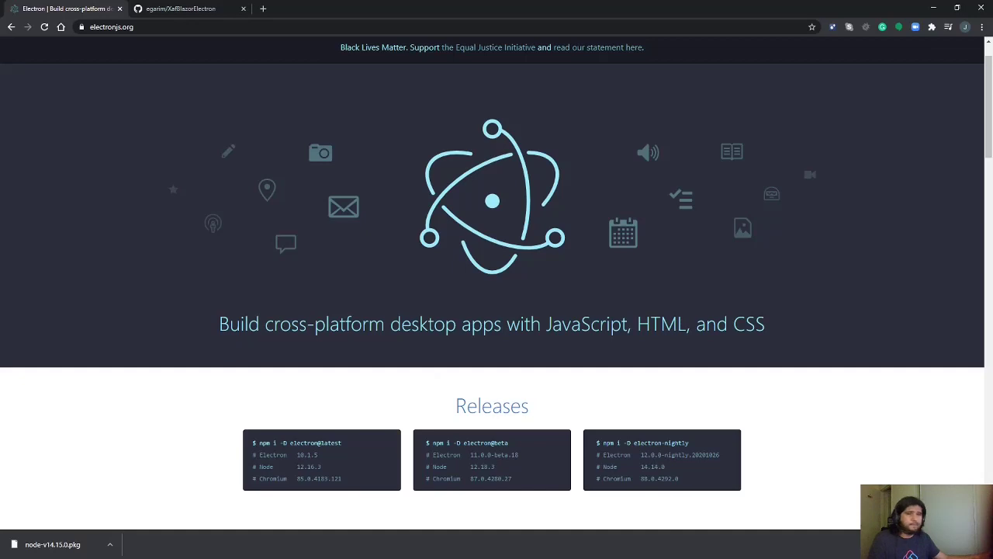
pyautogui.moveTo(352, 234)
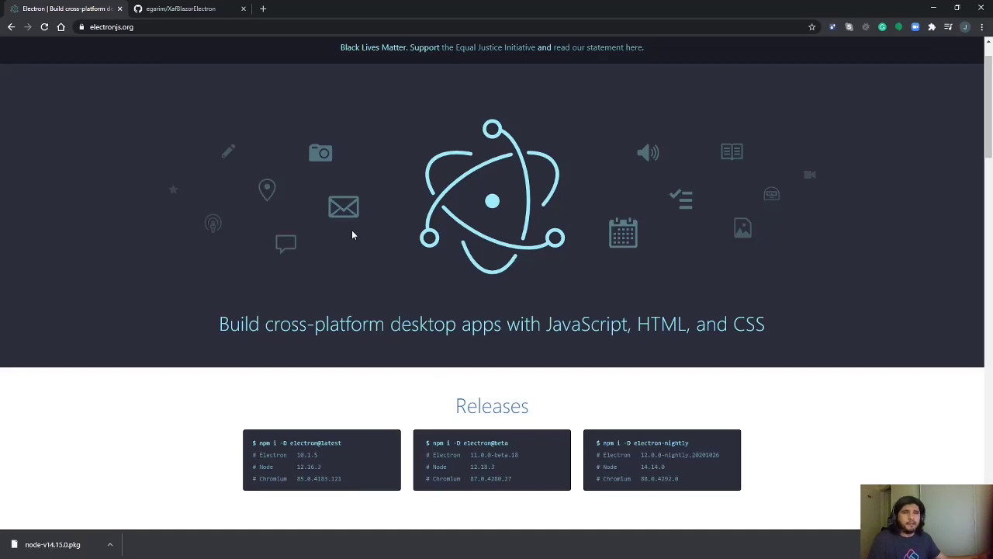
pyautogui.moveTo(357, 200)
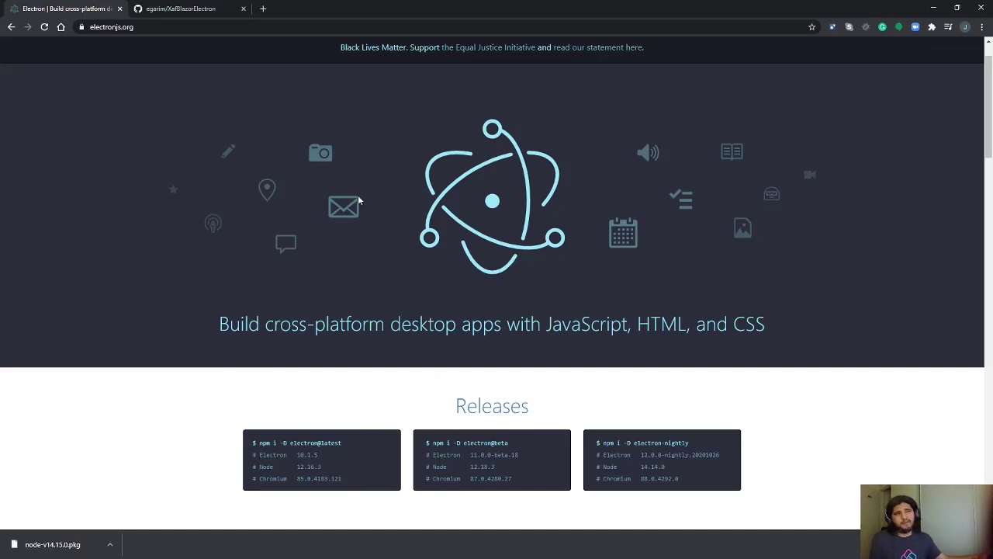
pyautogui.moveTo(298, 154)
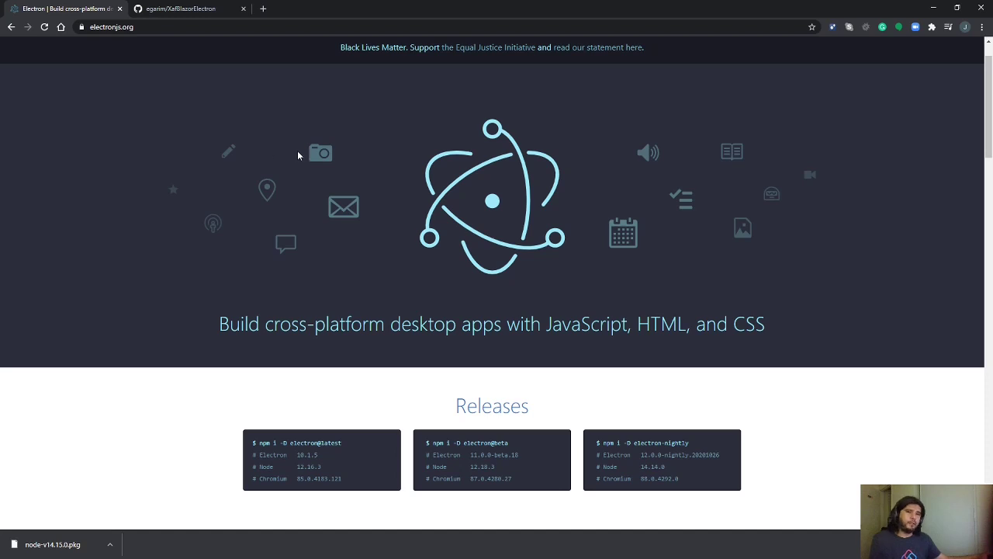
# Scroll electronjs.org past Releases to the 'Apps users love, built with Electron' showcase.
pyautogui.scroll(-3)
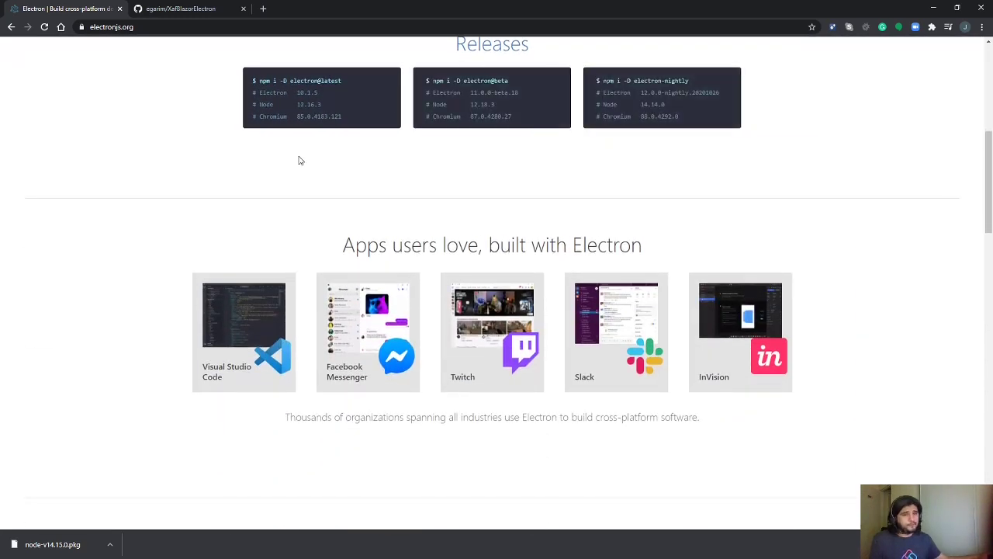
pyautogui.moveTo(228, 320)
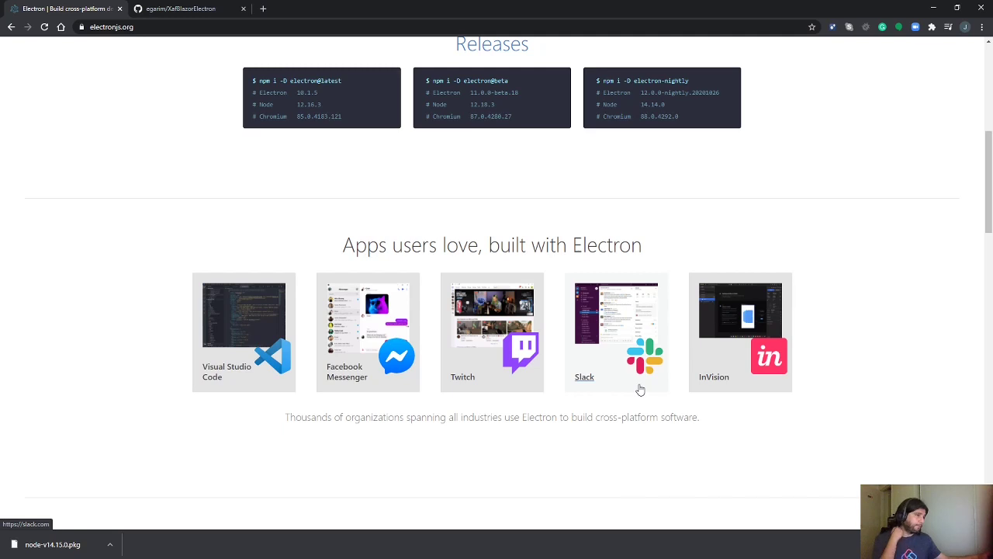
pyautogui.moveTo(553, 357)
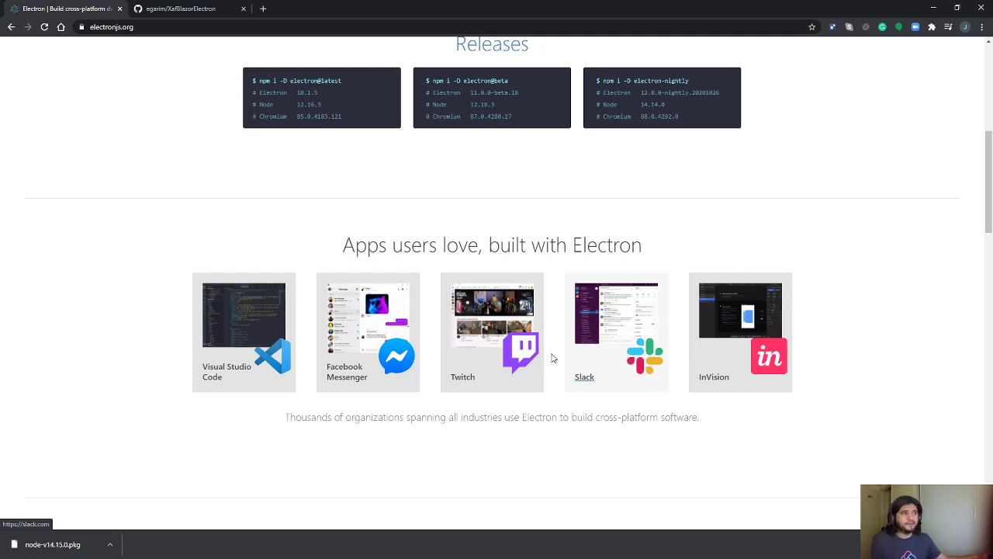